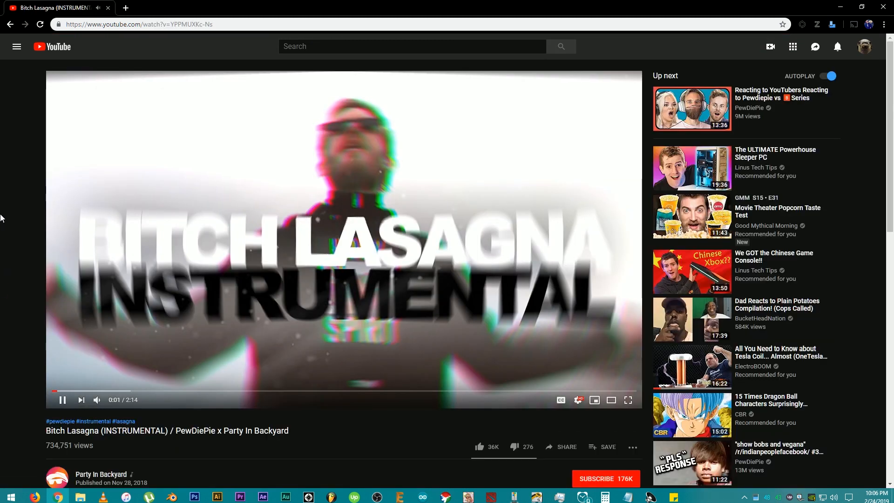
Go from the instrumental video to the Party In Backyard channel's Videos uploads grid.
click(101, 474)
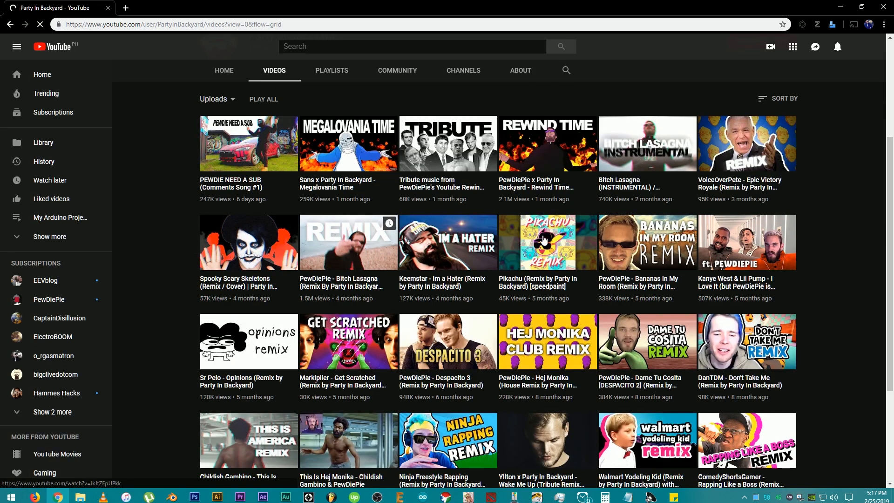
Switch to Arduino IDE and show the File > Examples > 02.Digital list with toneMelody.
click(646, 242)
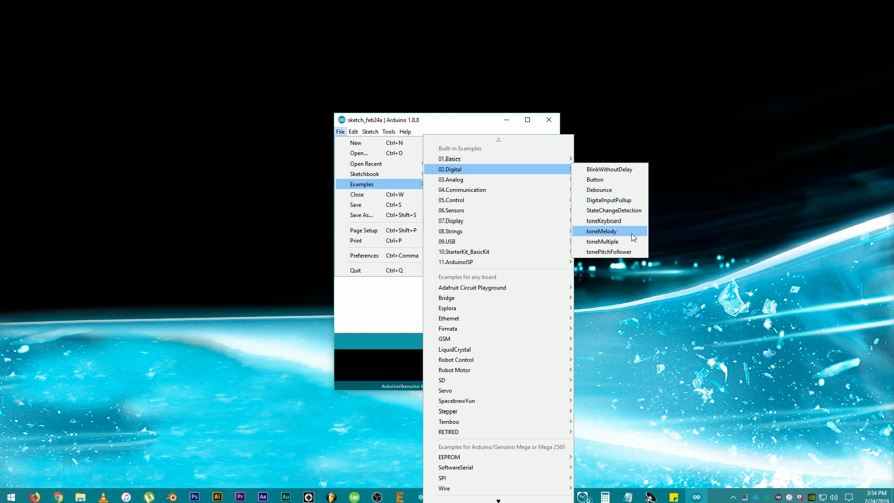
Load the toneMelody example and clear the highlight on the speaker-pin comment.
click(601, 231)
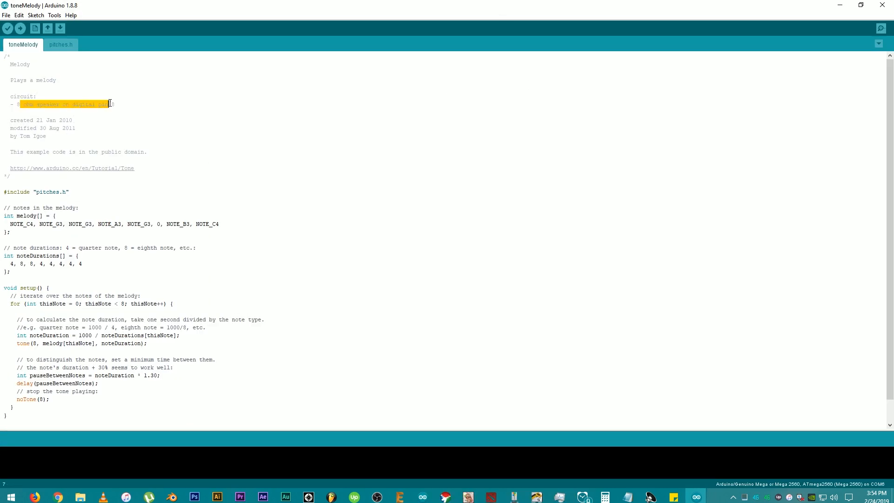
click(77, 104)
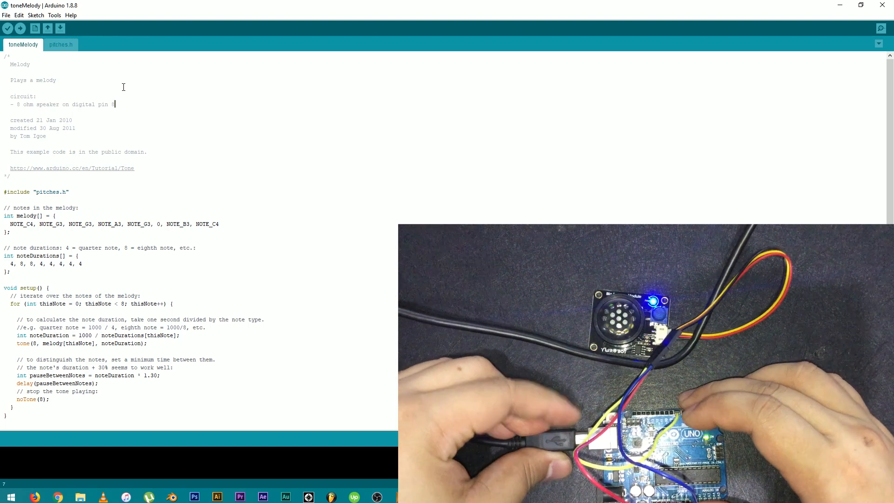
Upload toneMelody to the Arduino Uno on COM7, using 3282 bytes of storage.
click(54, 14)
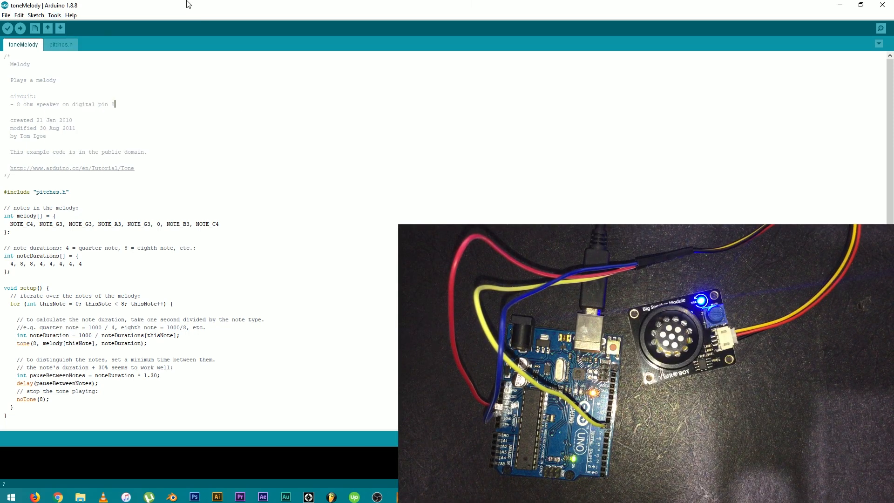
click(20, 28)
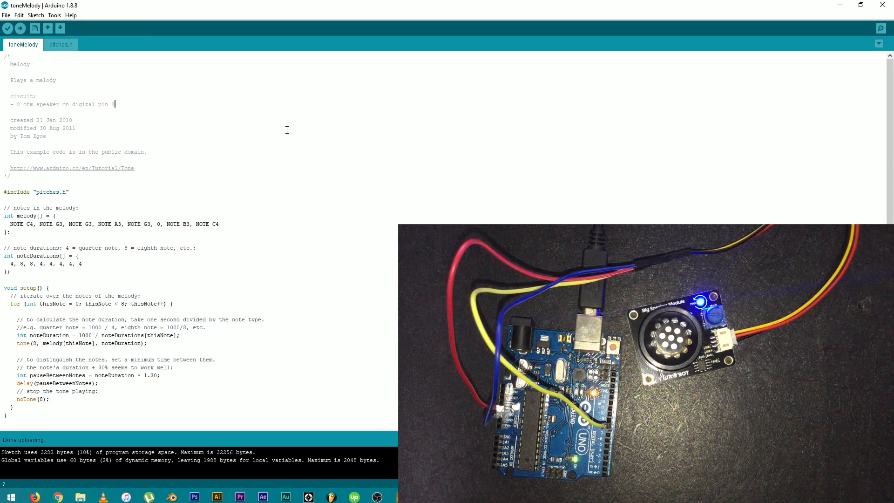
mouse_move(280, 177)
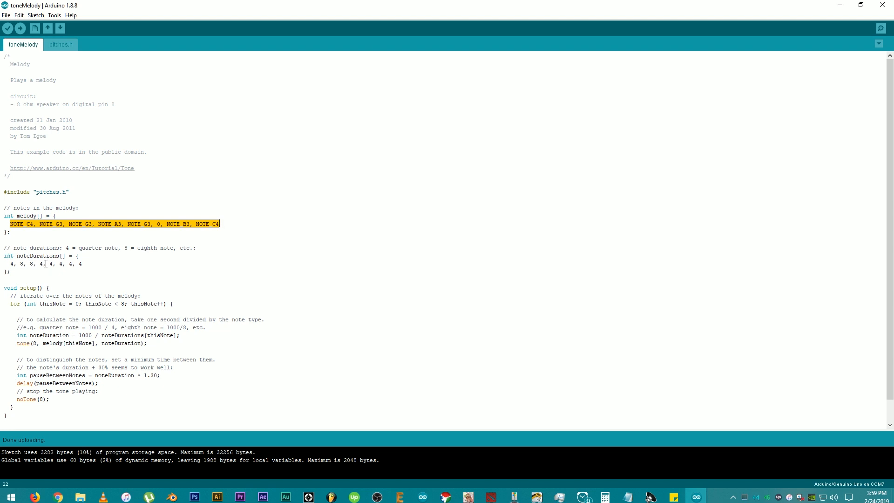
Change noteDurations to sixteen 4s and raise the for-loop limit from 8 to 16.
click(51, 263)
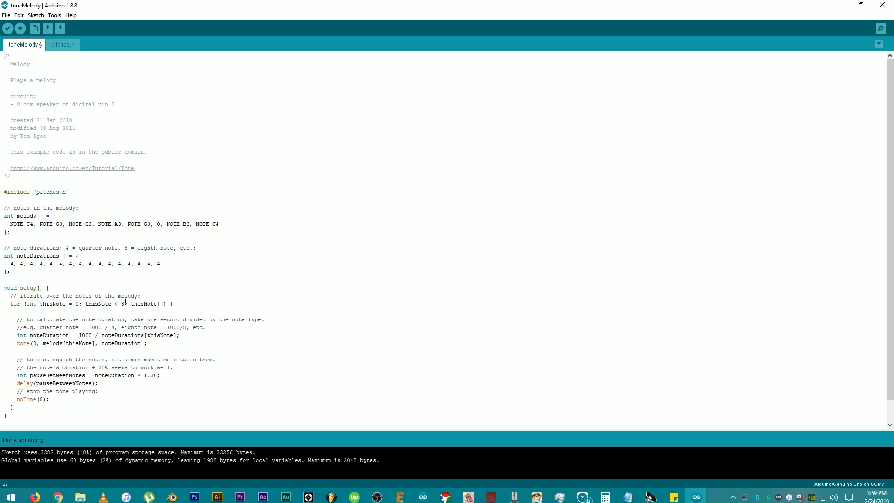
double_click(120, 303)
text(16)
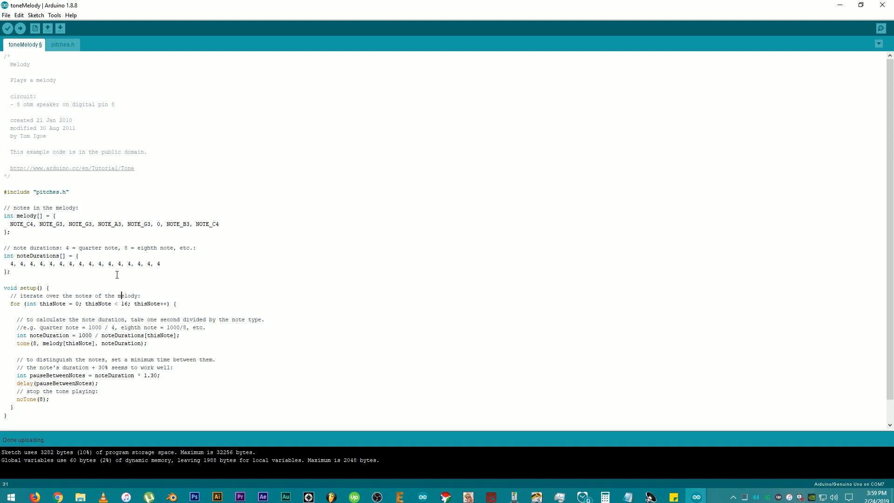
click(10, 224)
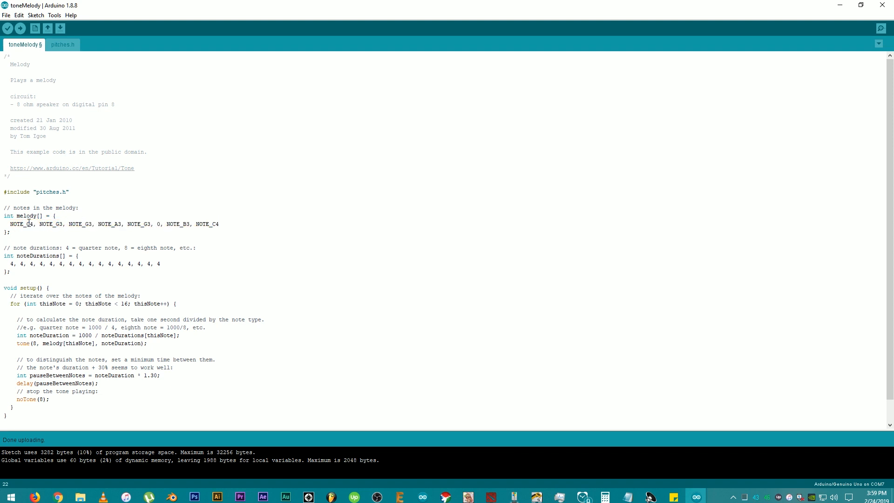
mouse_move(410, 411)
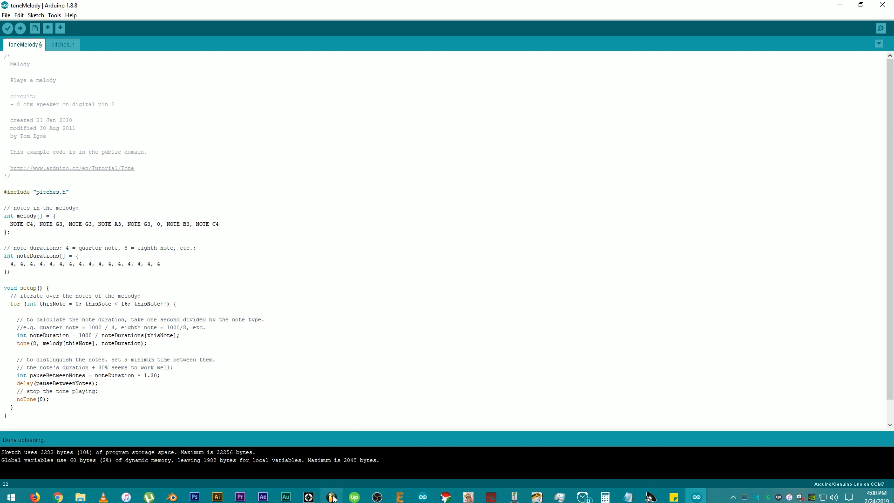
mouse_move(331, 497)
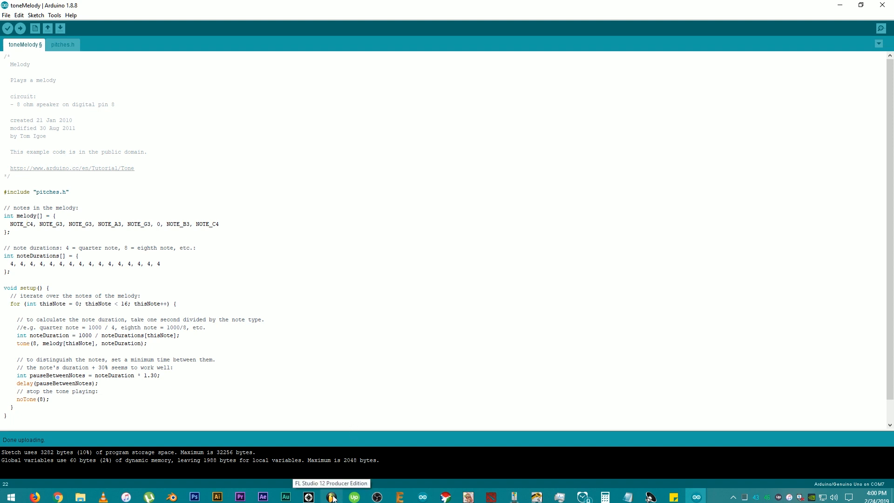
Transcribe the piano roll pitches F#5, G#5, A5, D5, C#5, E5 into Notepad.
click(331, 497)
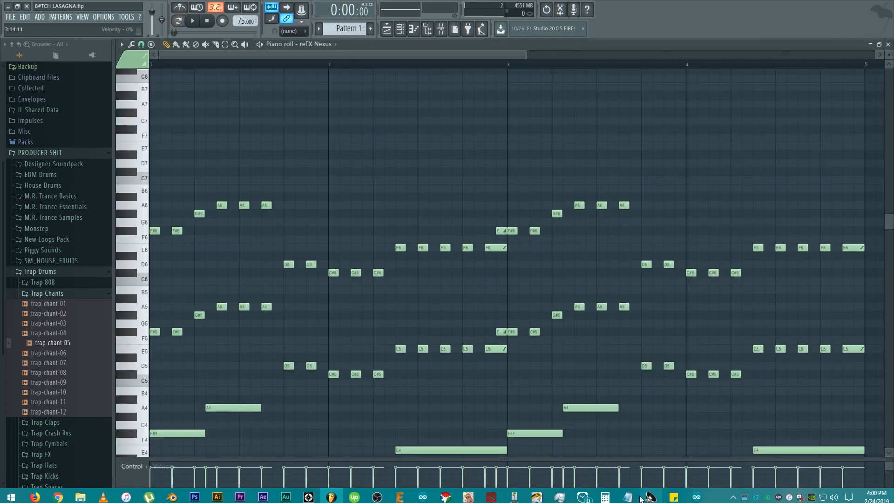
click(644, 497)
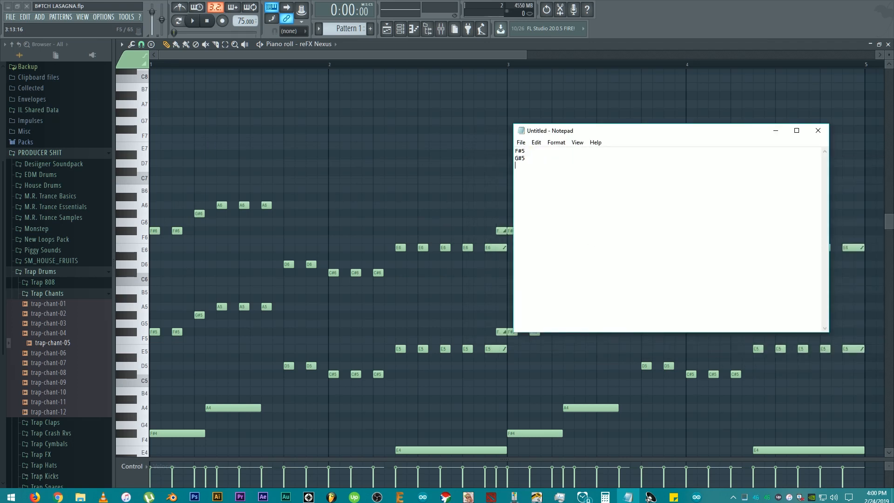
text(A5)
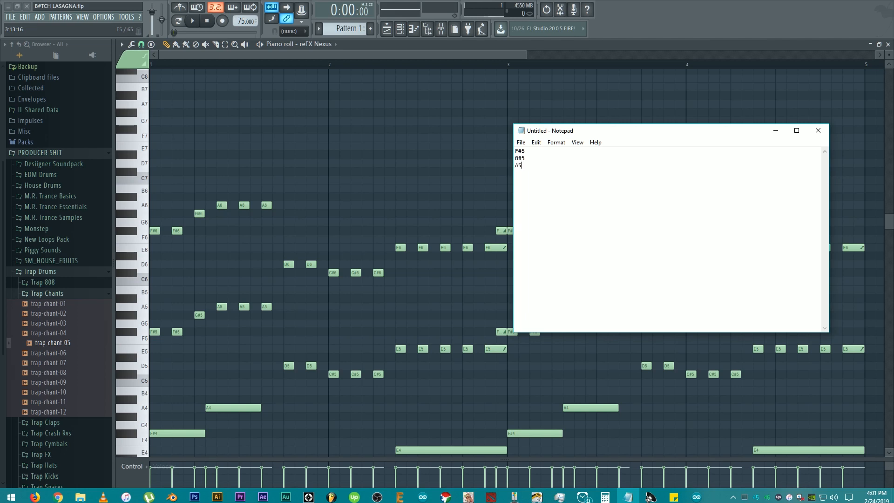
text(D5)
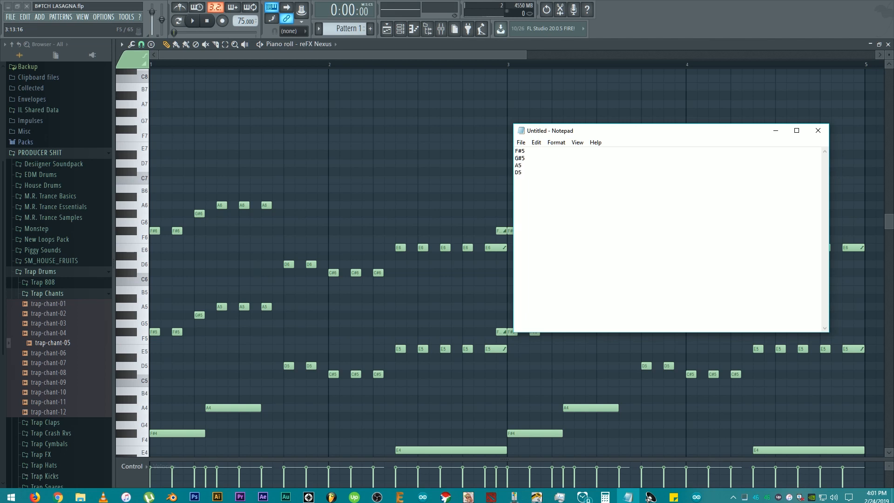
text(C#5)
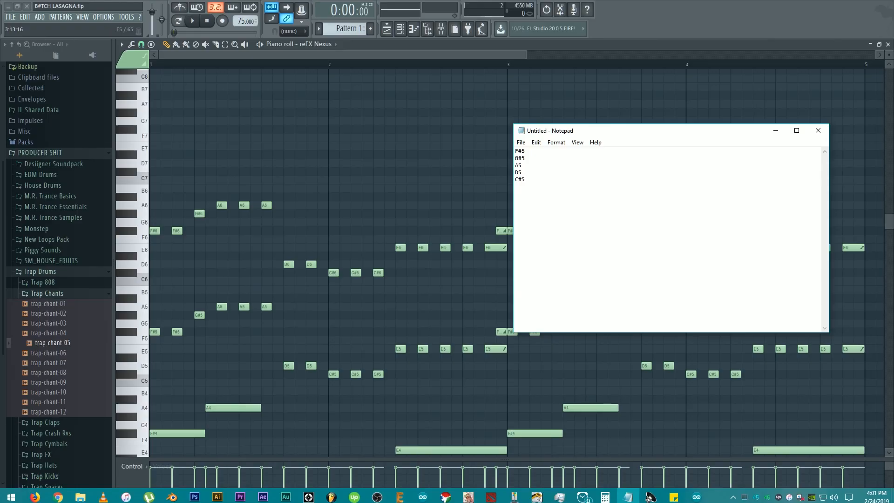
text(E5)
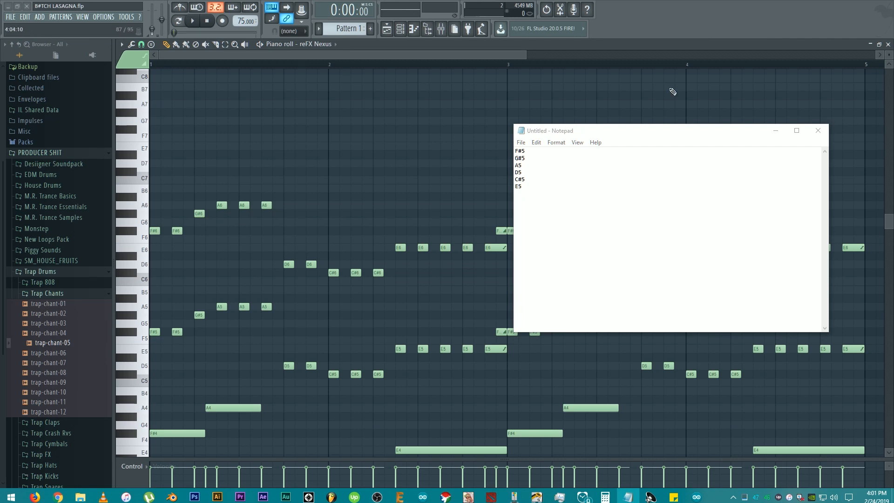
Play, stop and replay the melody in FL Studio, then tile Arduino IDE beside Notepad.
click(192, 21)
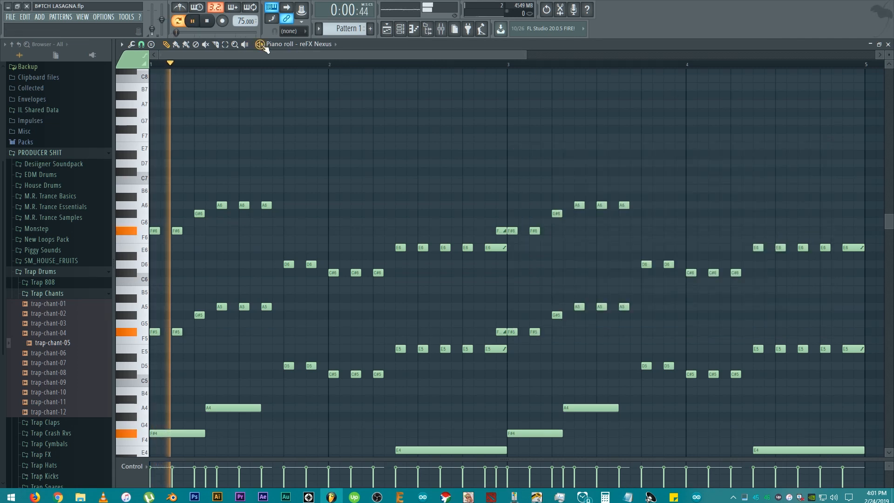
click(195, 21)
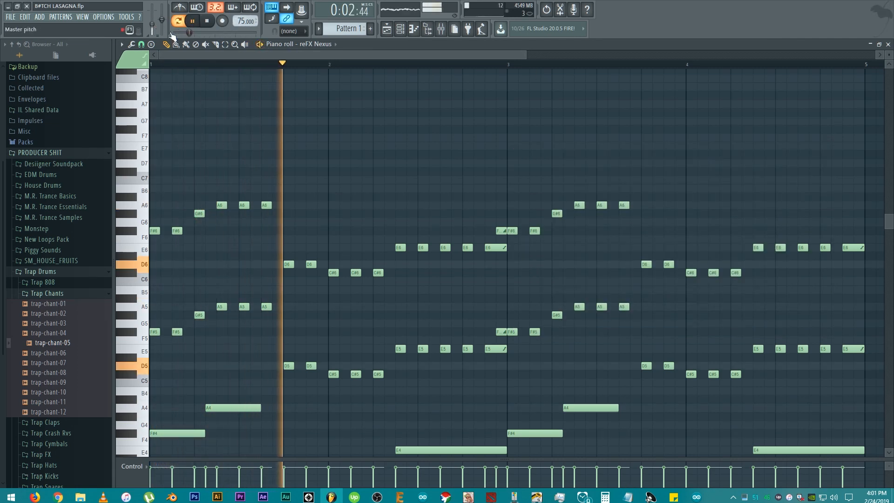
click(195, 21)
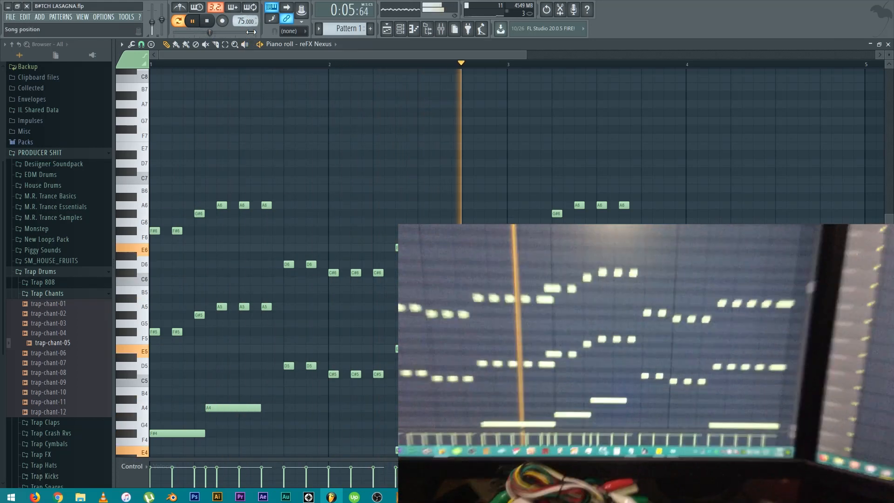
click(193, 21)
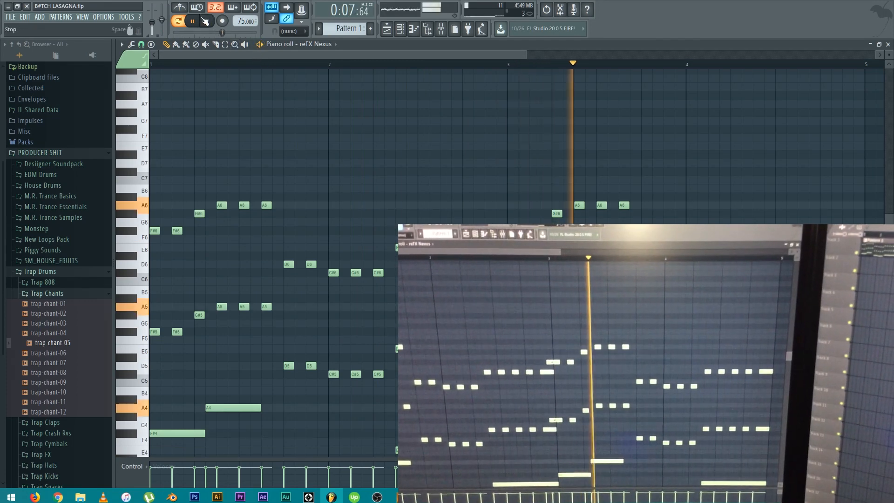
click(205, 21)
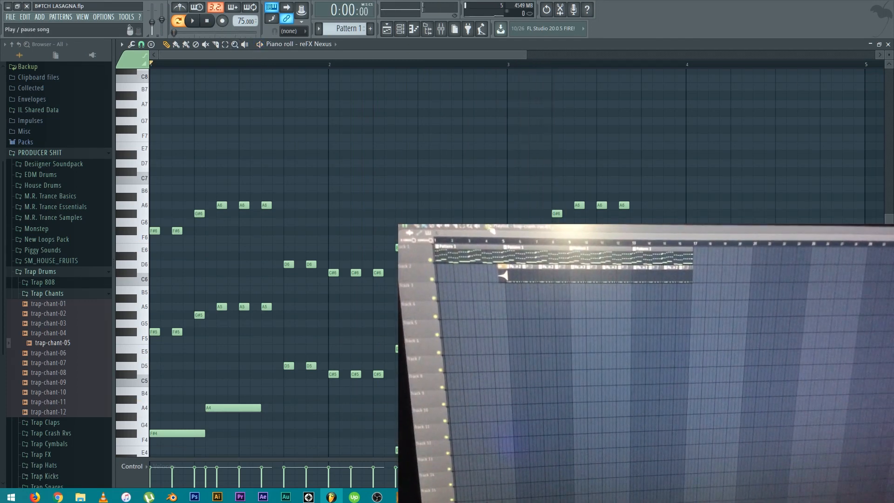
click(192, 20)
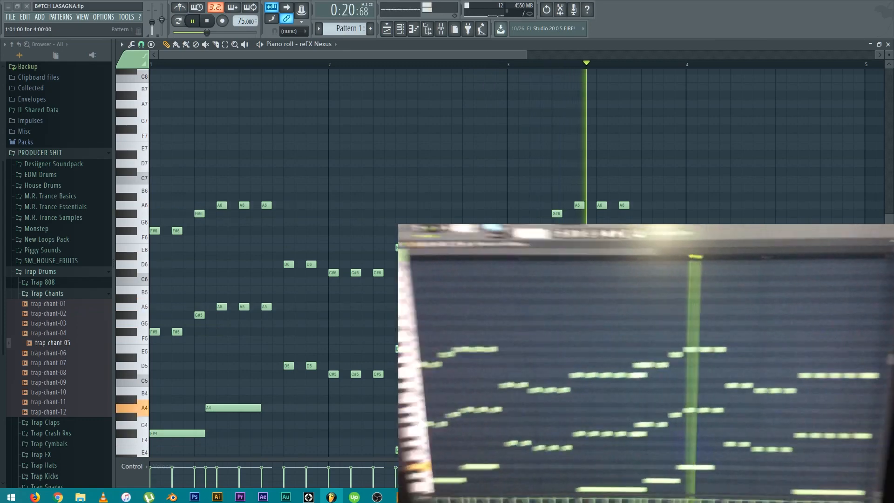
click(193, 21)
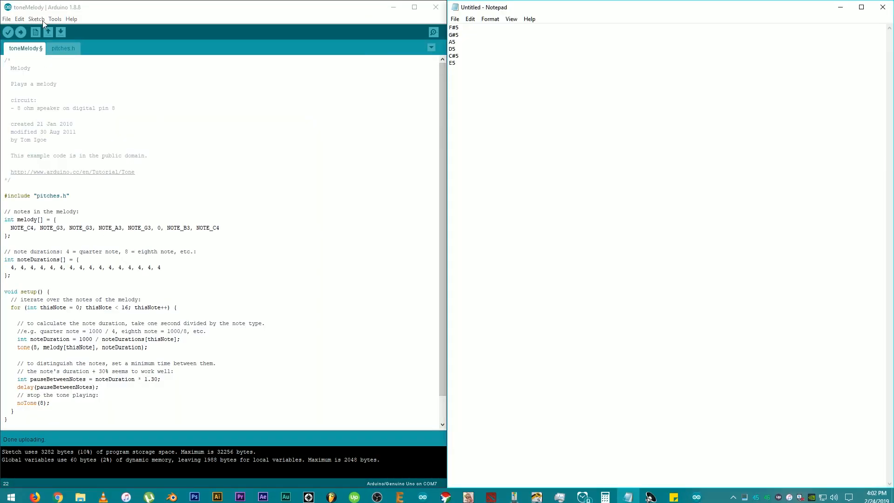
Swap melody[] notes for NOTE_FS5, NOTE_GS5, NOTE_A5, NOTE_D5, NOTE_CS5, NOTE_E5 from pitches.h.
click(63, 48)
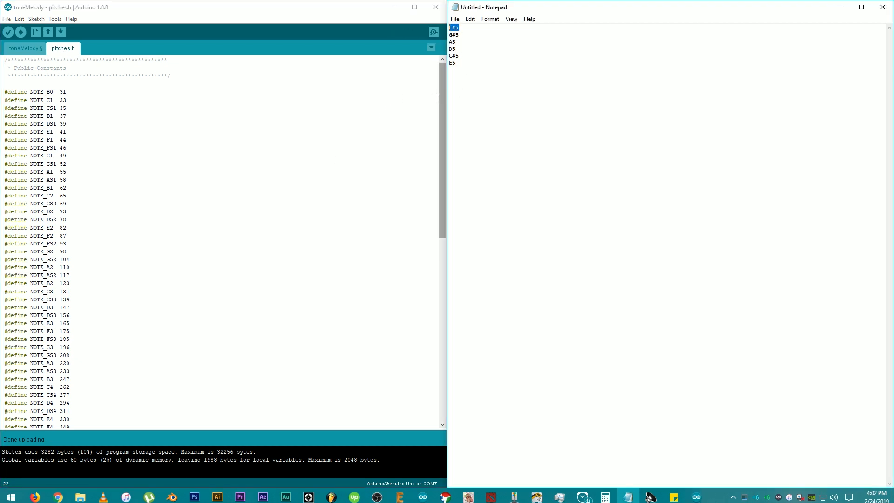
scroll(down, 3)
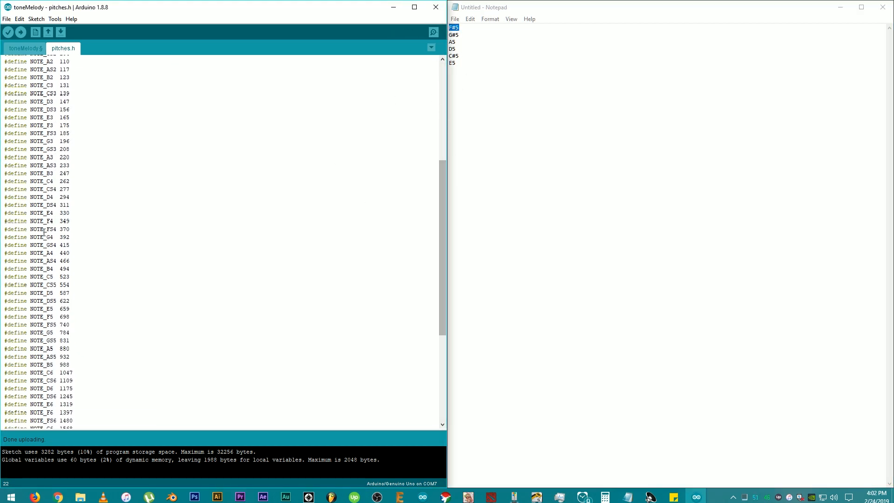
double_click(43, 324)
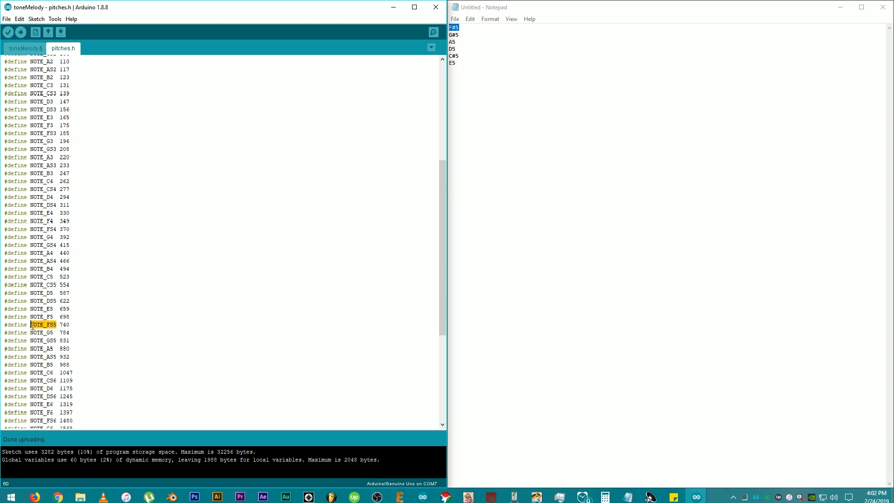
mouse_move(204, 273)
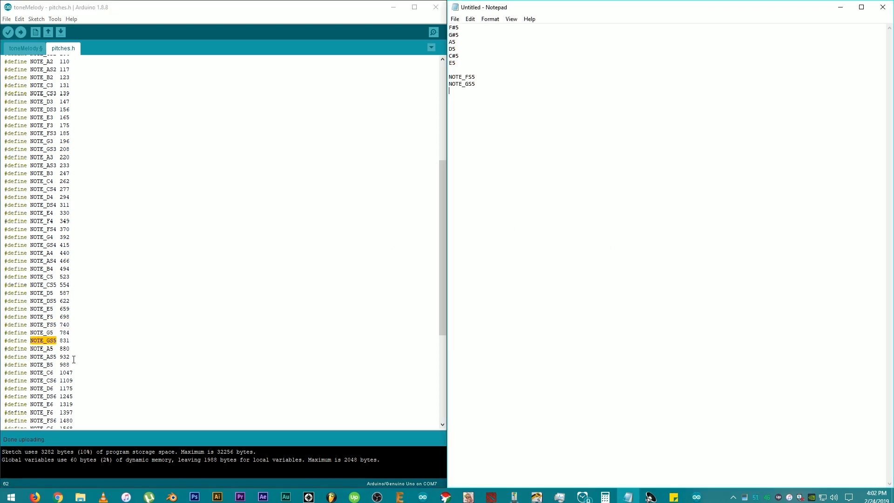
click(25, 48)
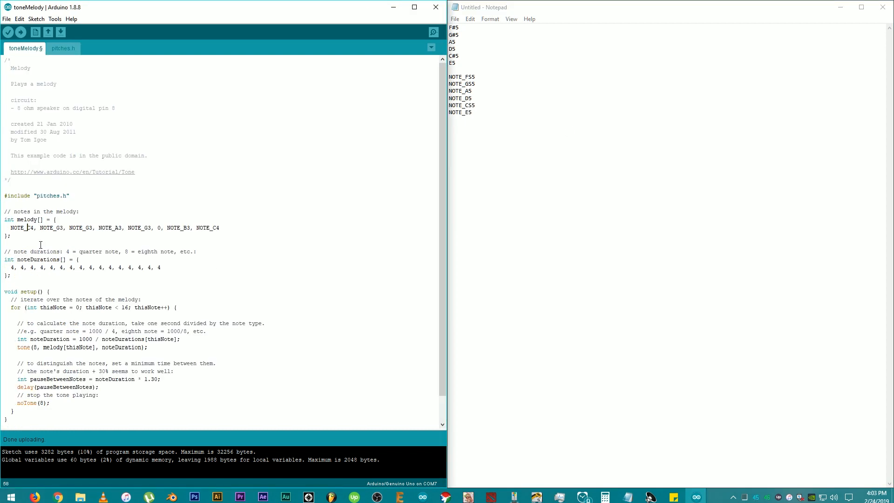
double_click(18, 227)
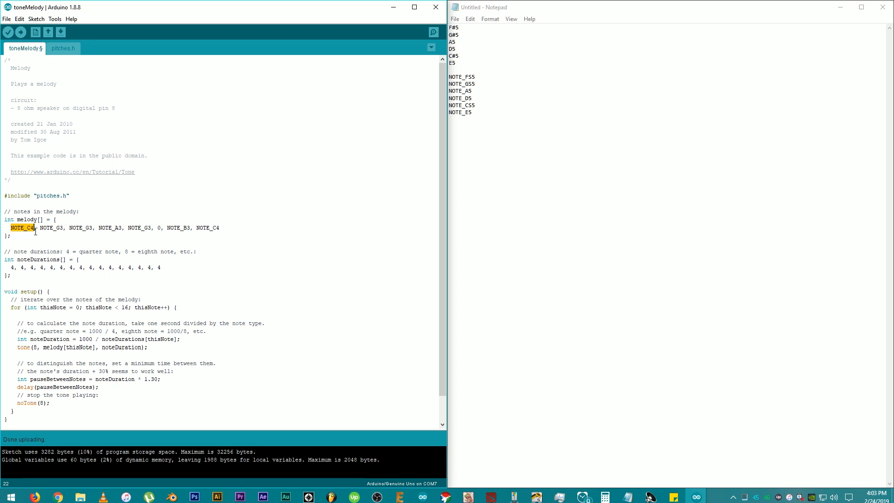
mouse_move(62, 186)
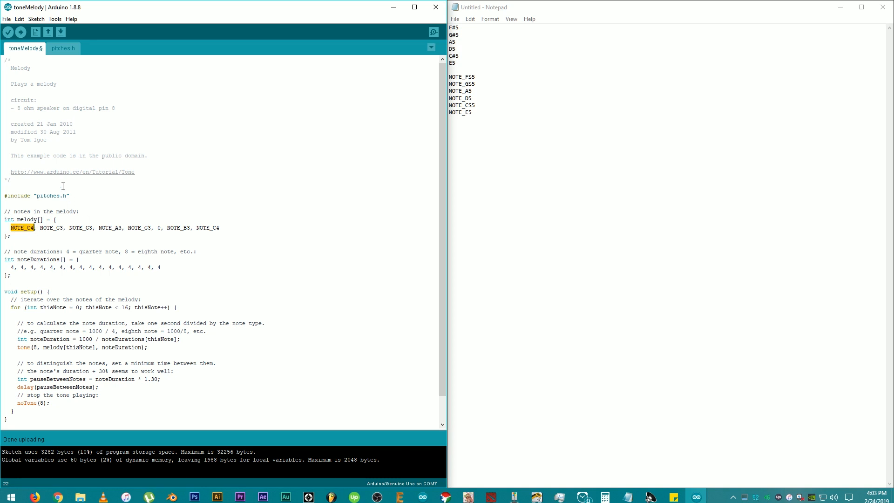
mouse_move(3, 202)
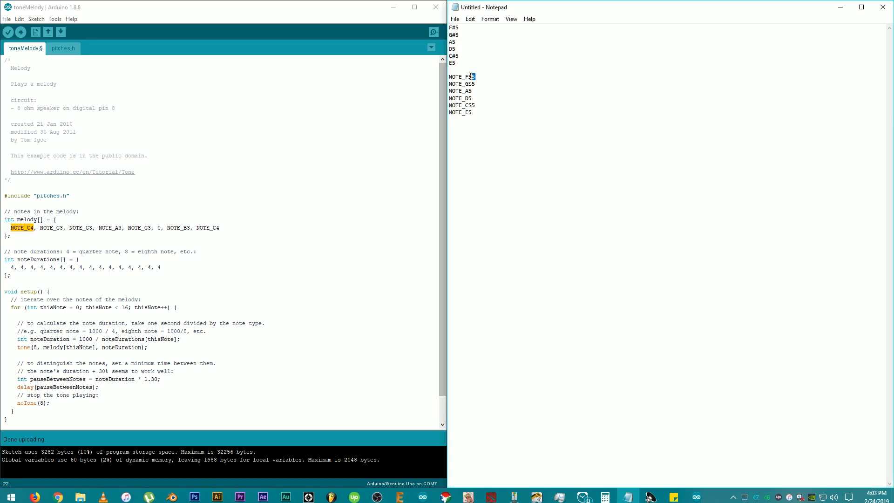
double_click(462, 77)
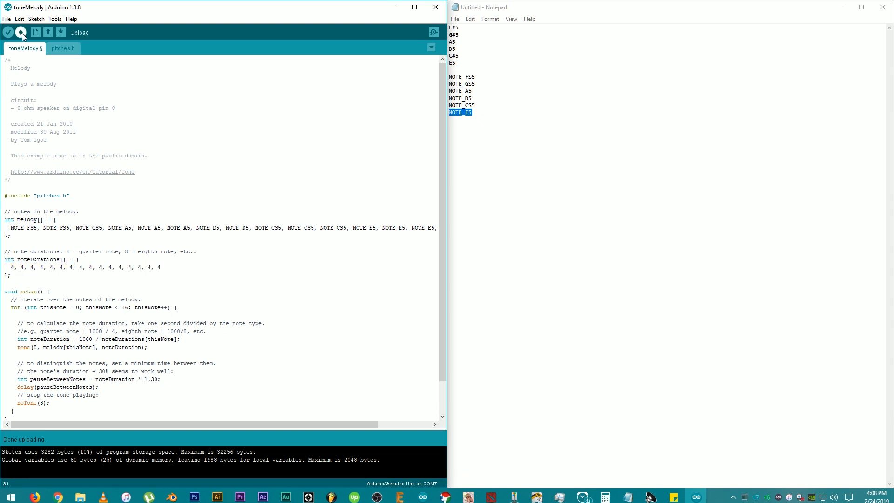
Upload the revised melody sketch to the Uno, now 3280 bytes.
click(20, 32)
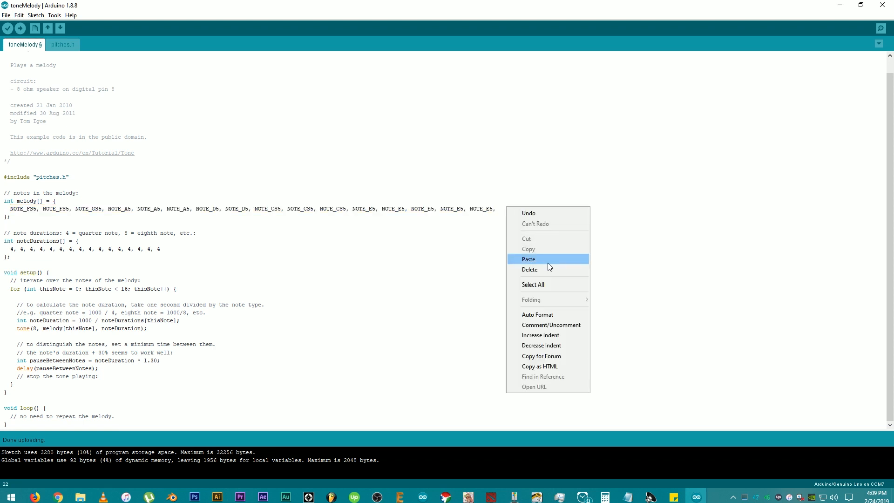
Paste the notes again for 32 notes, loop to 32, and upload at 3312 bytes.
click(527, 259)
text(32)
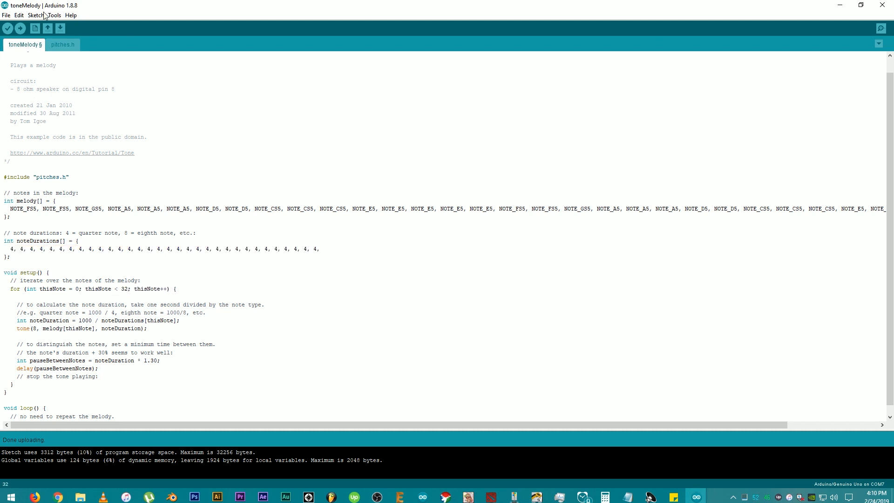
click(20, 28)
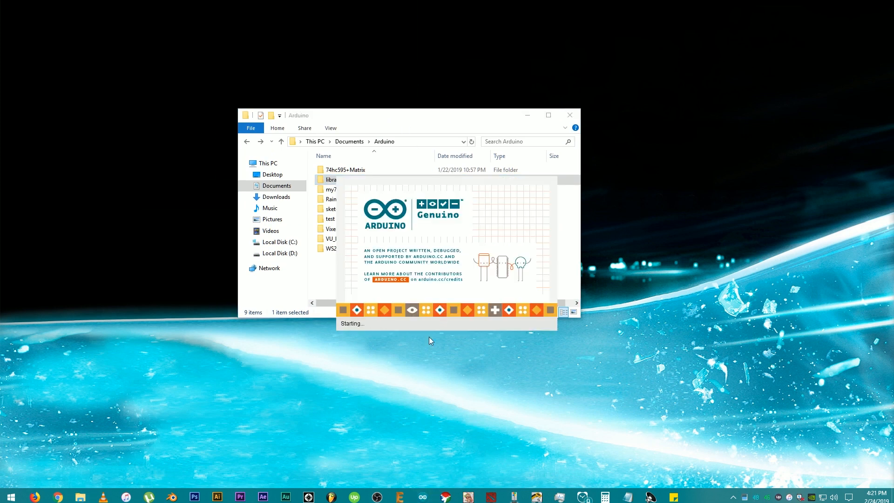
Save the new blank sketch as B_tch_Lasagna and maximize its window.
click(340, 132)
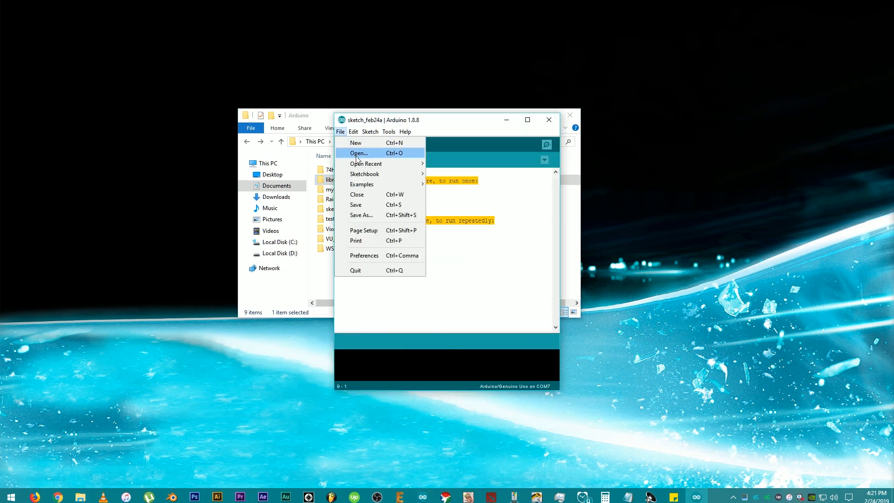
click(360, 215)
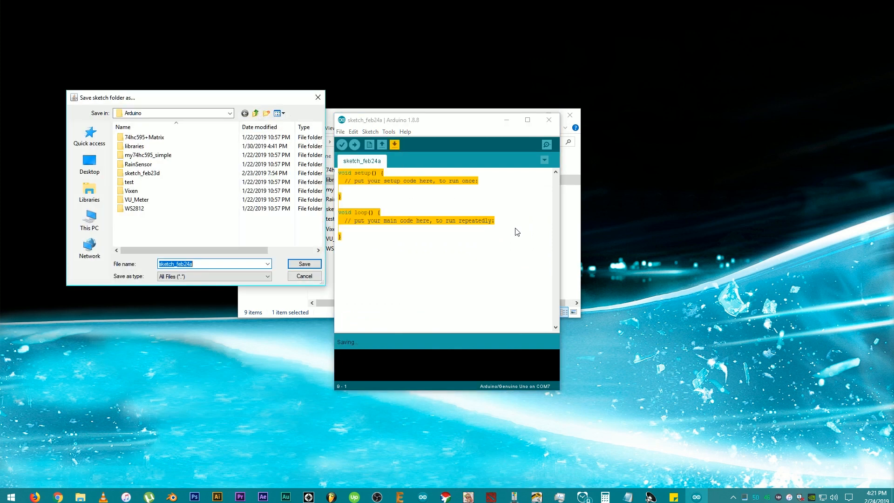
mouse_move(196, 240)
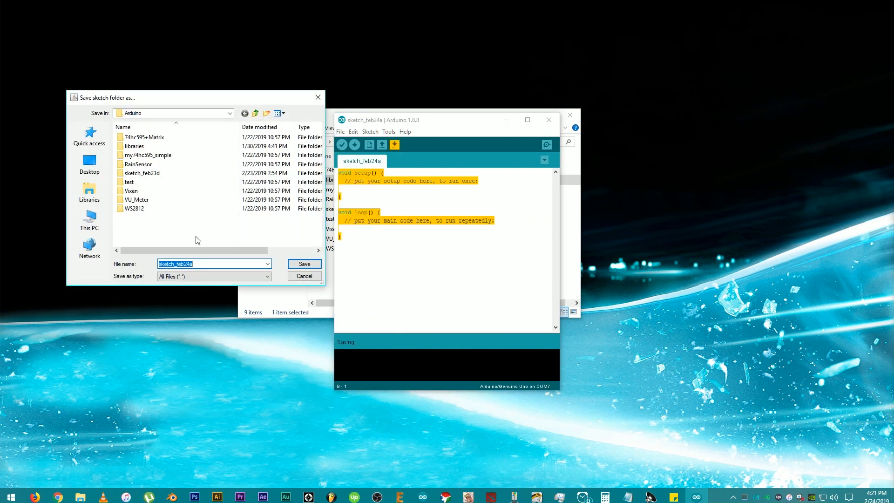
text(B)
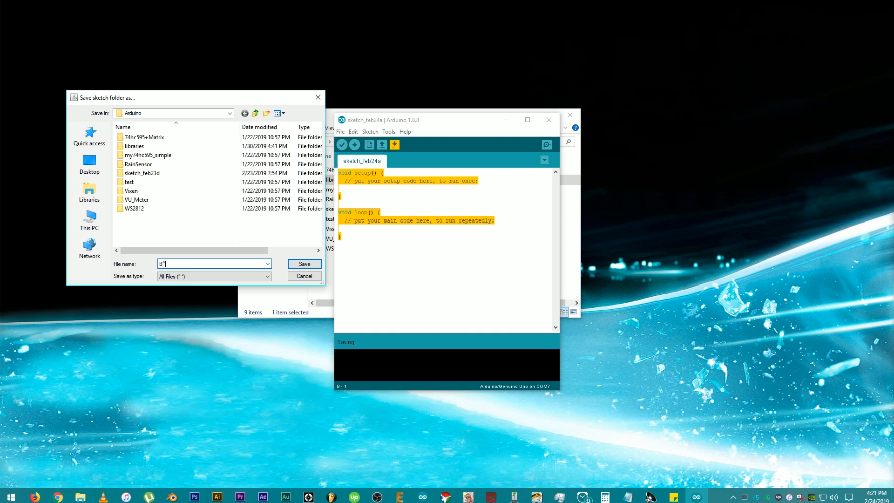
text('tch Lasagna)
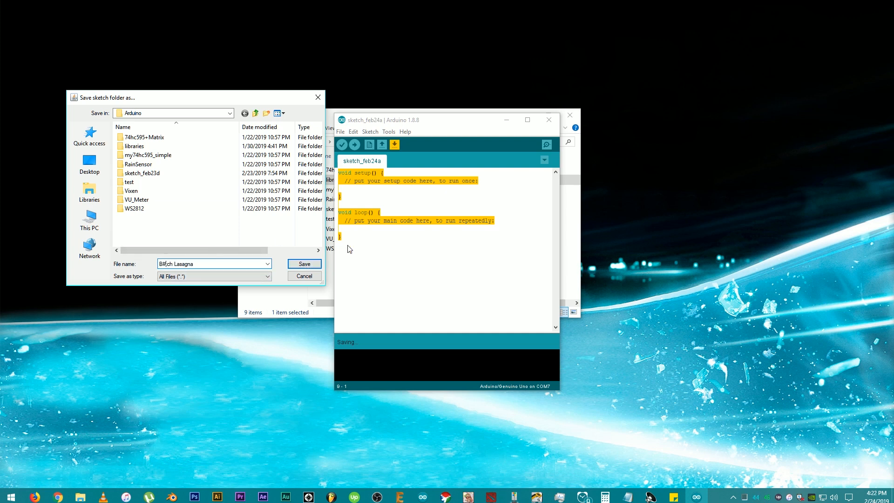
click(304, 263)
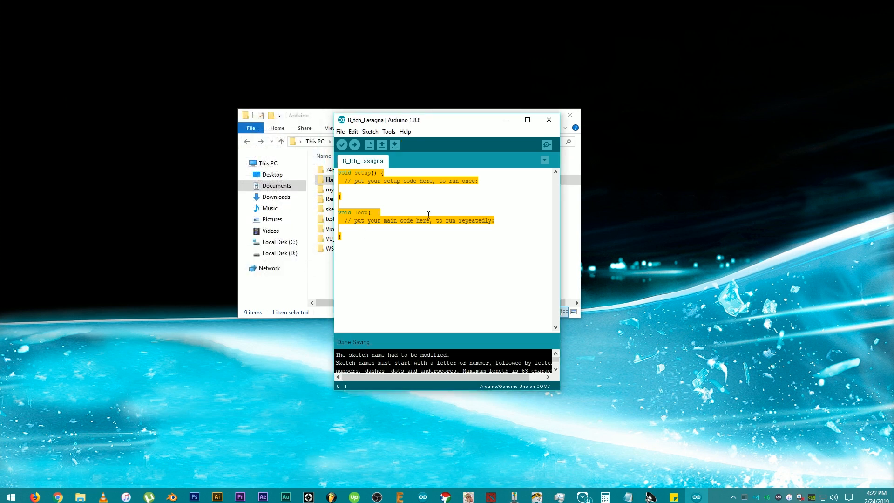
click(526, 120)
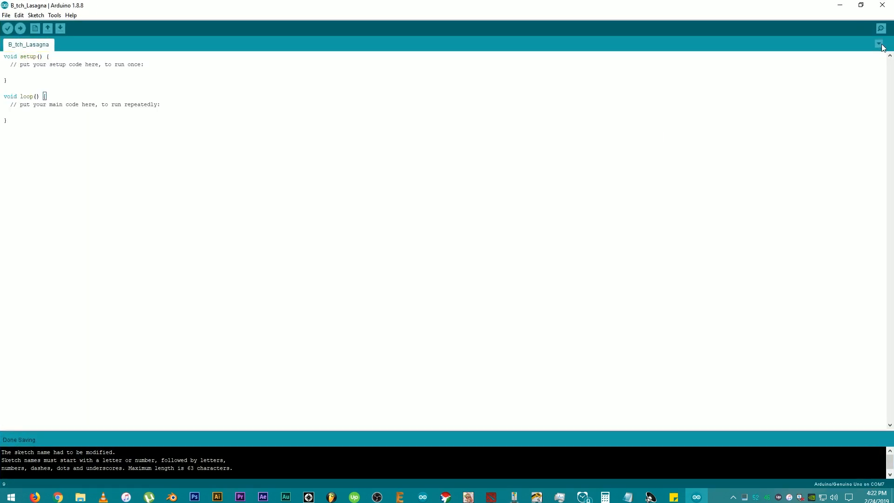
Open the 02.Digital toneMelody example for pitches.h, then return to B_tch_Lasagna.
click(5, 15)
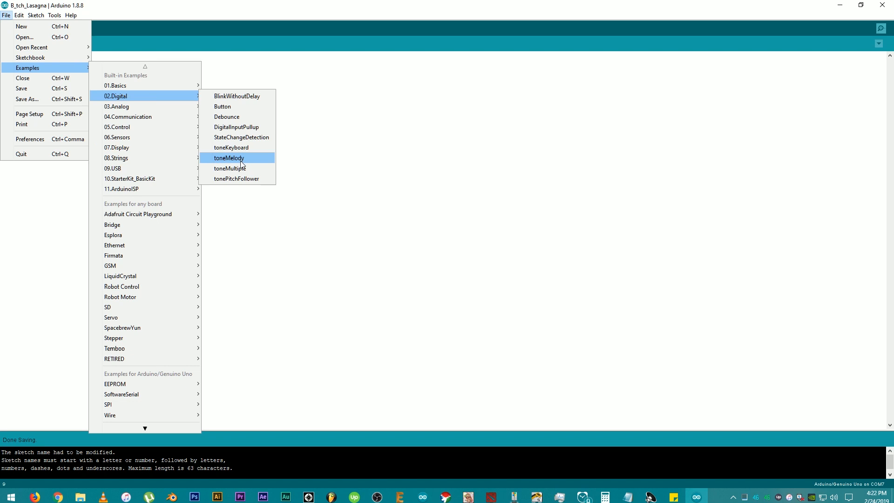
click(228, 157)
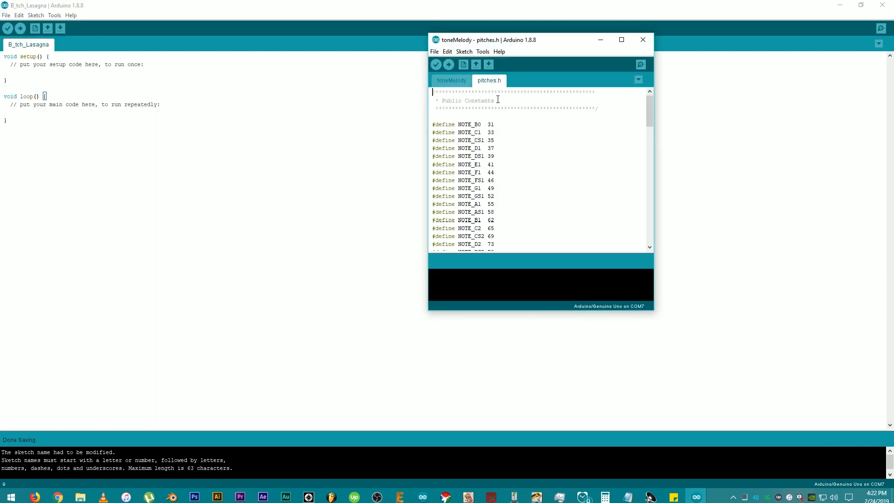
mouse_move(538, 122)
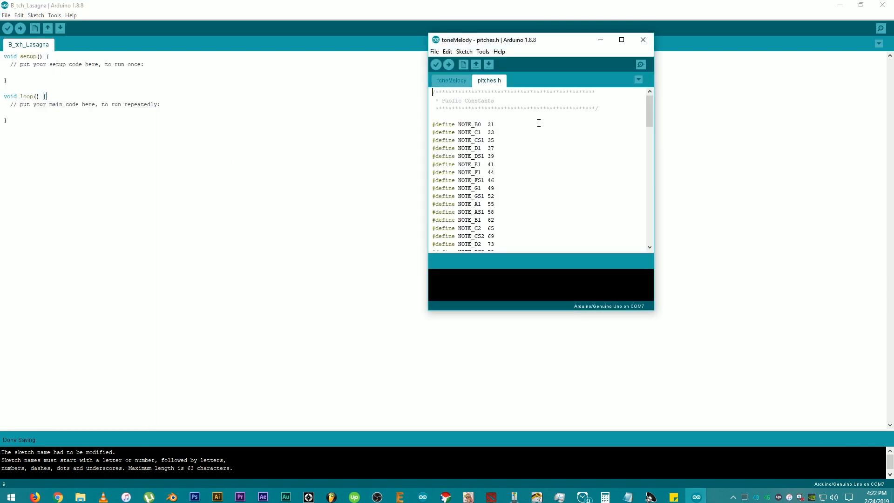
click(642, 39)
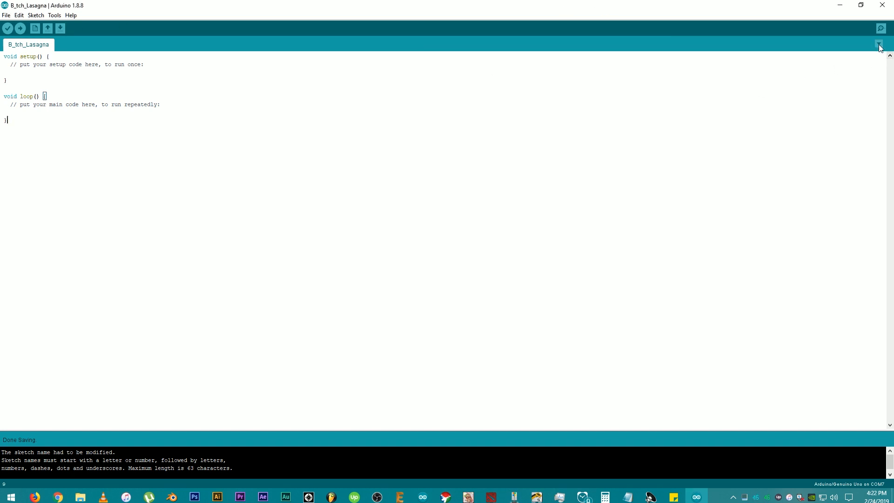
Add a new tab named pitches.h to the B_tch_Lasagna sketch.
click(879, 45)
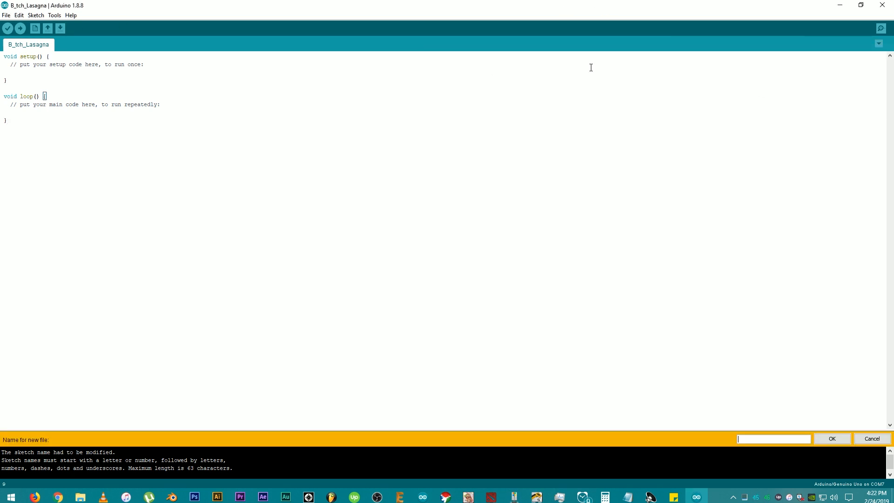
mouse_move(746, 405)
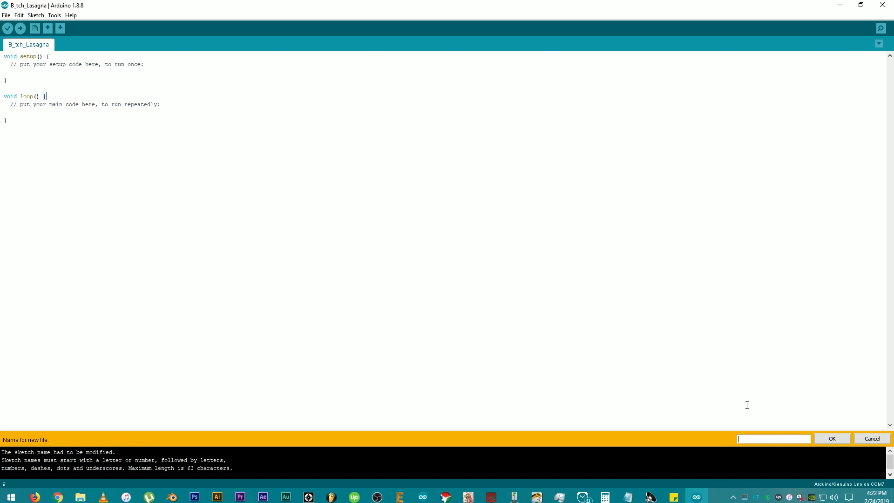
text(pitche)
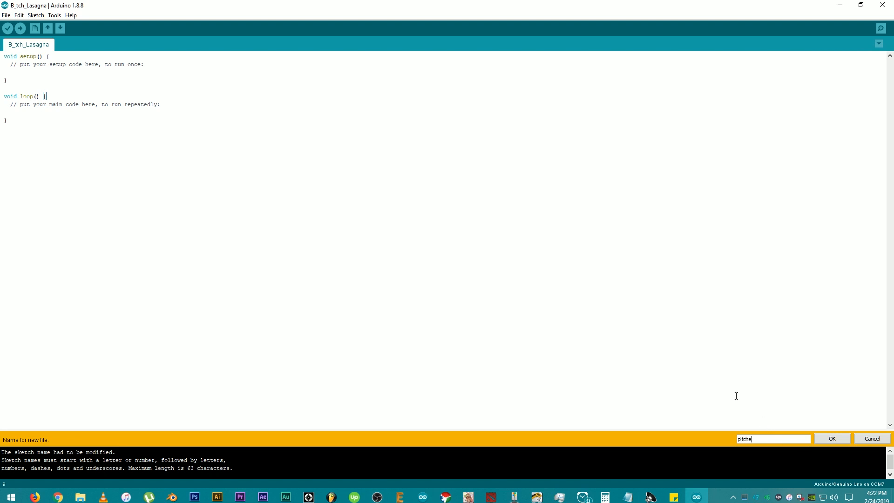
text(s)
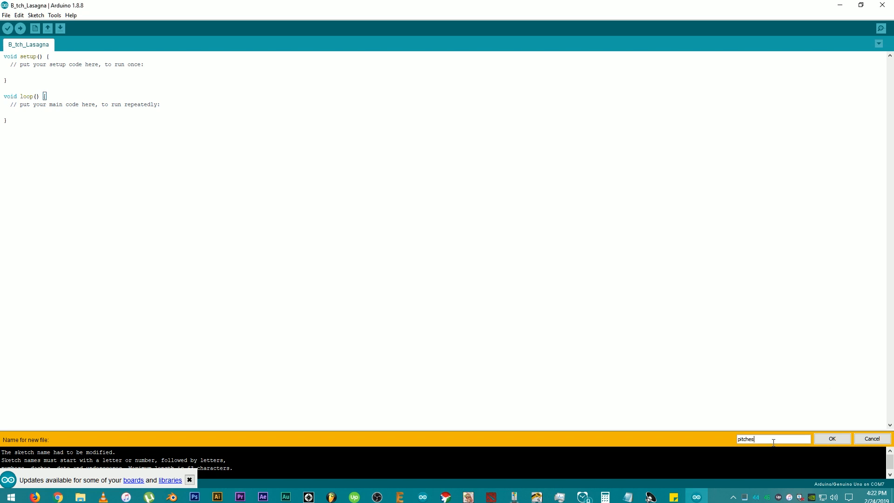
text(.)
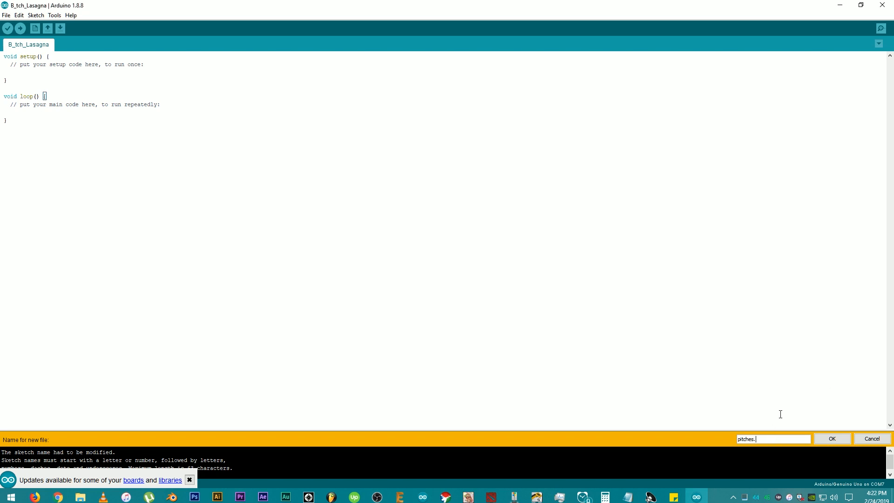
click(830, 438)
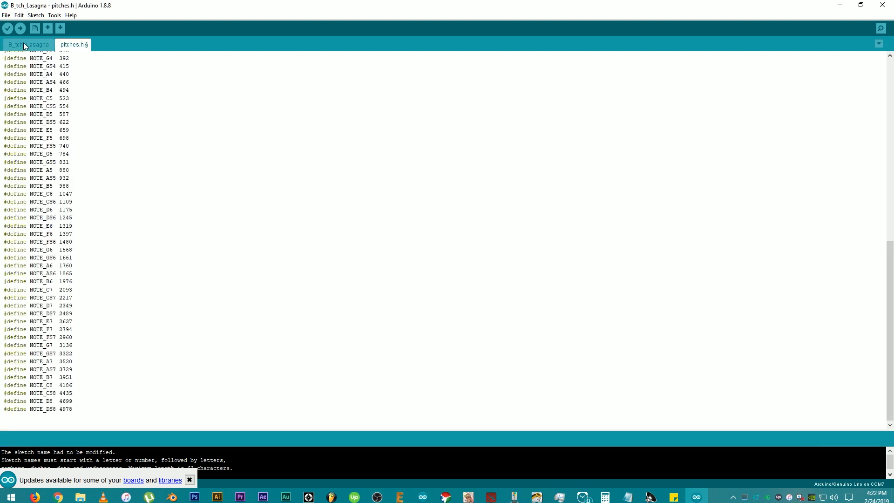
Set pin 8 to OUTPUT in setup() and clear the loop() placeholder comment.
click(27, 44)
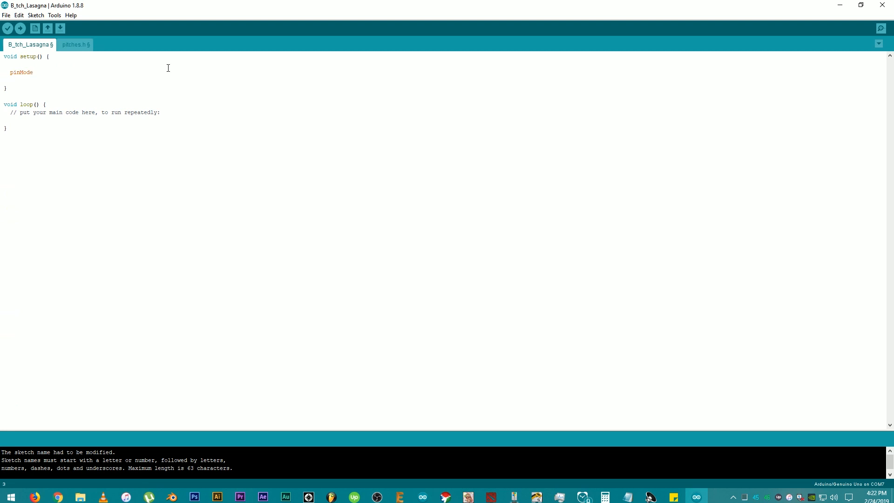
text((8)
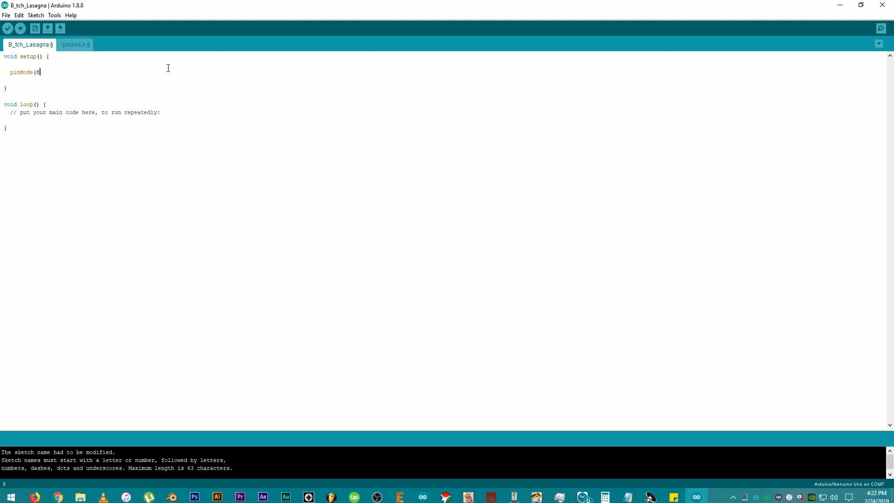
text(,)
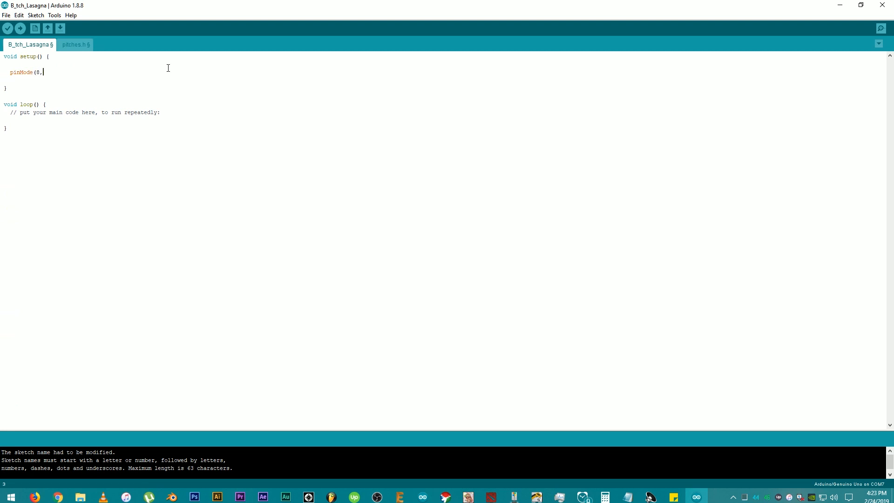
text(O)
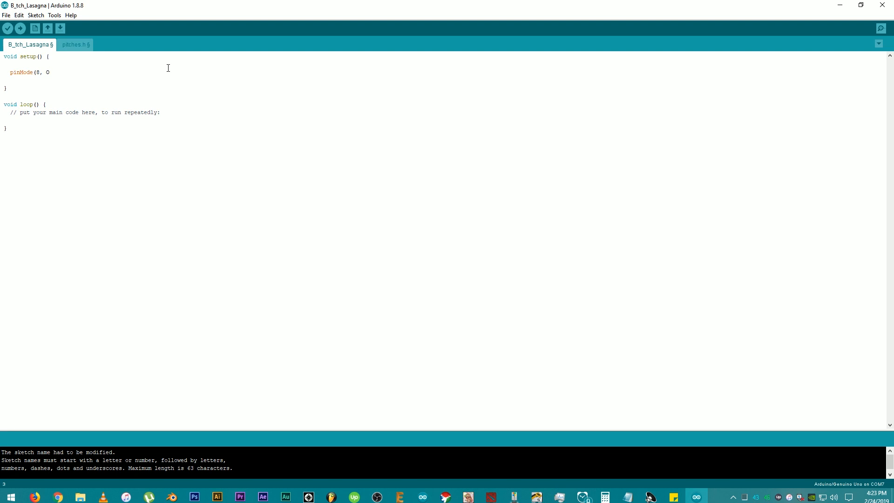
text(UTPUT)
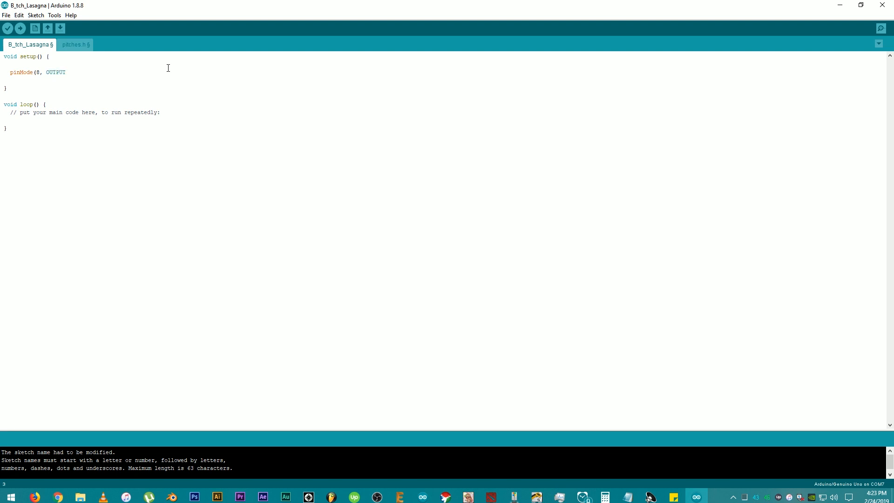
text();)
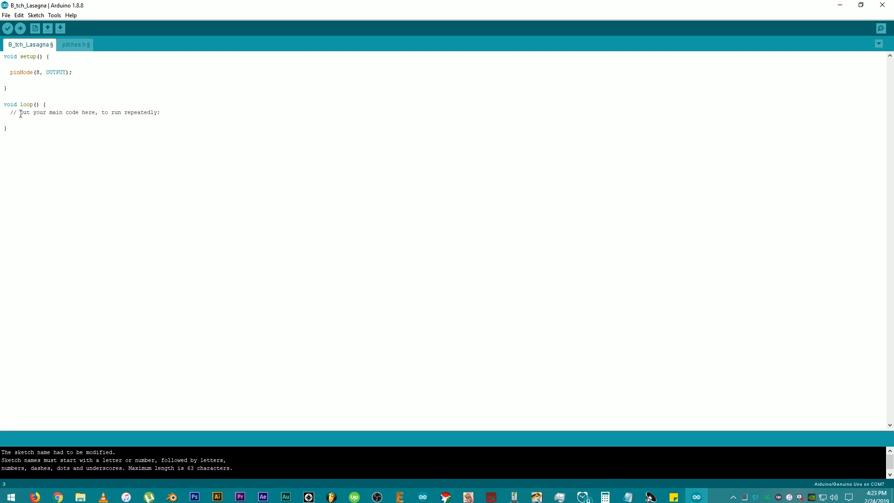
triple_click(86, 112)
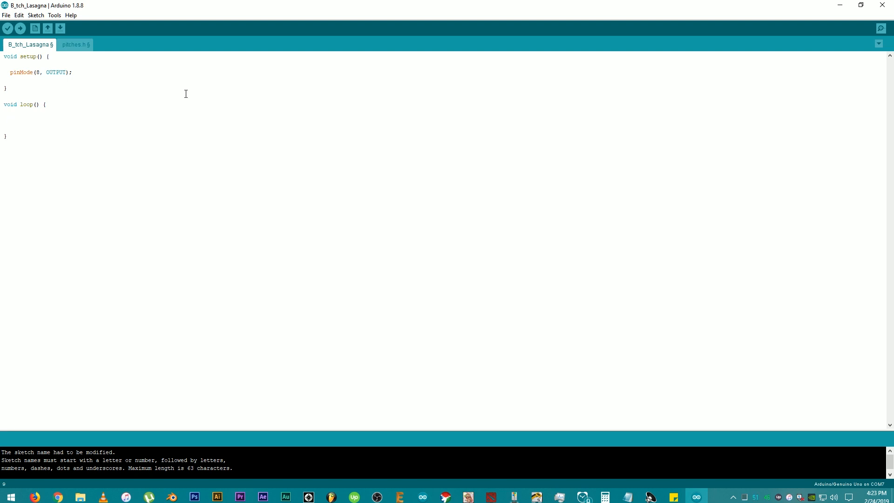
mouse_move(66, 109)
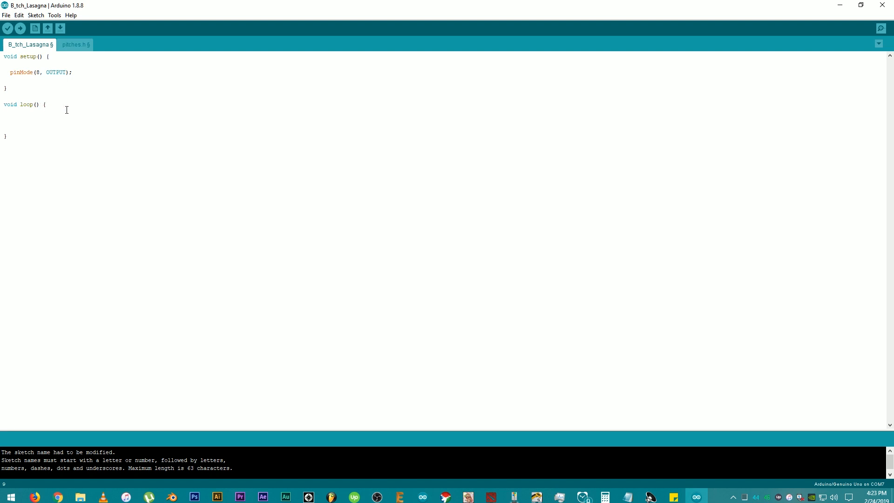
In loop(), write if (analogRead(A0) > 1000) and begin tone(8, inside it.
text(IF (*)
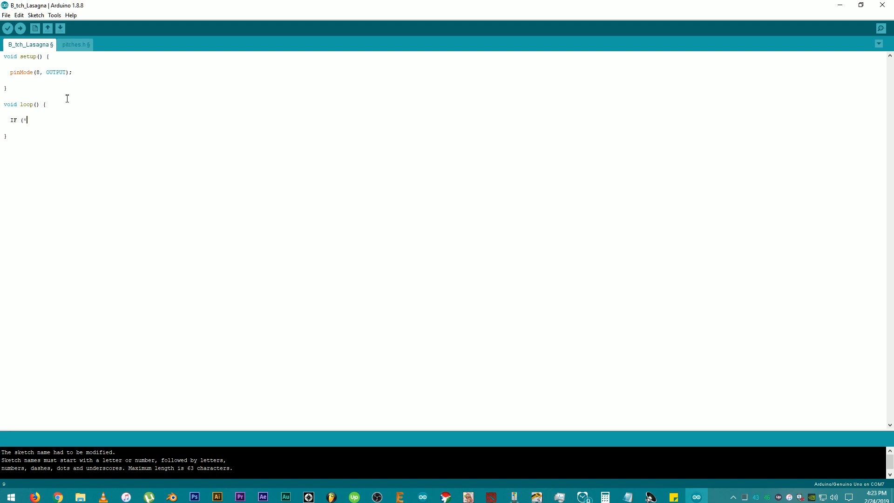
text(ana)
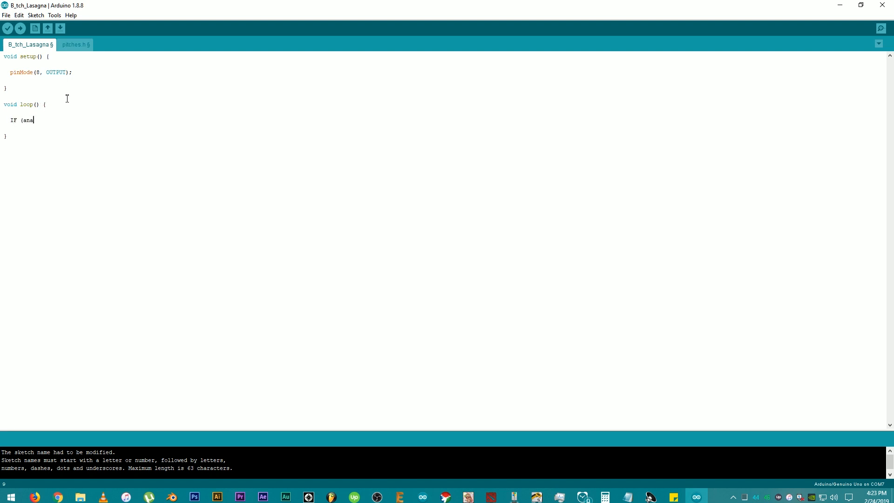
text(logR)
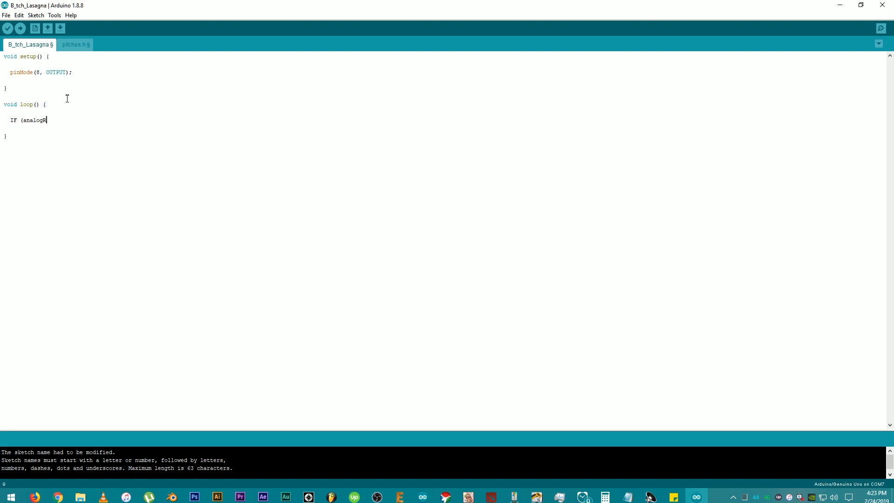
text(ead)
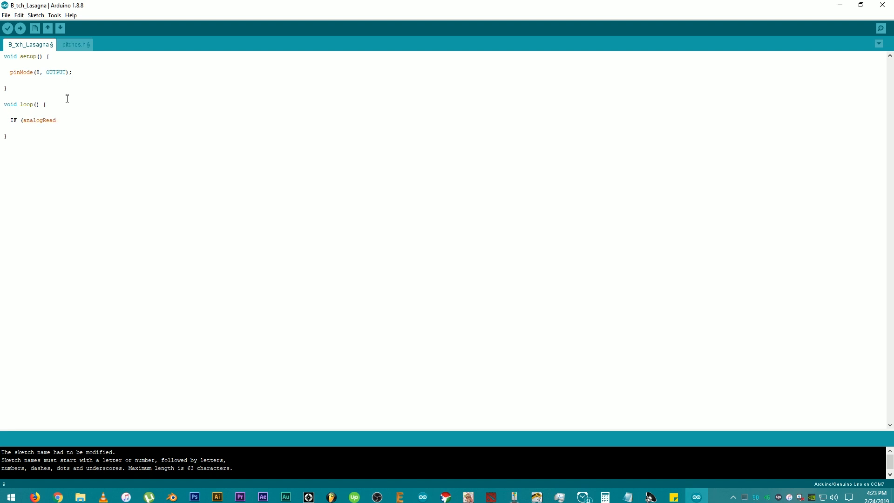
text((A0)
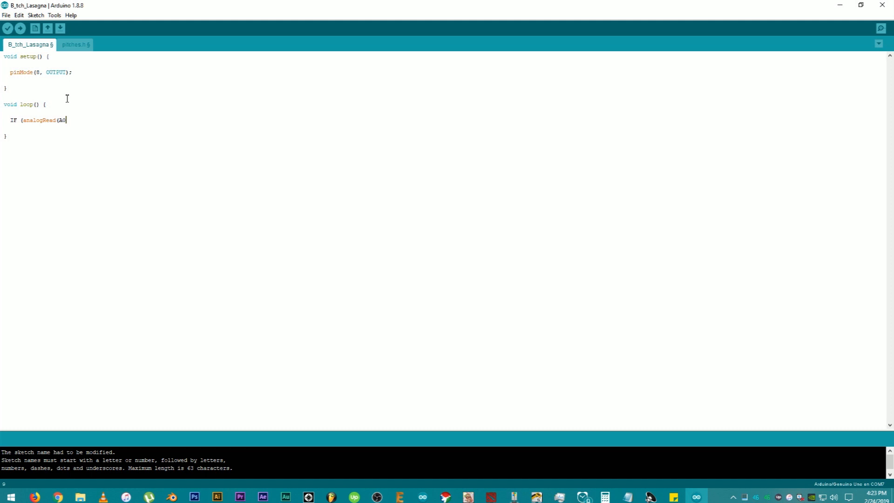
text()))
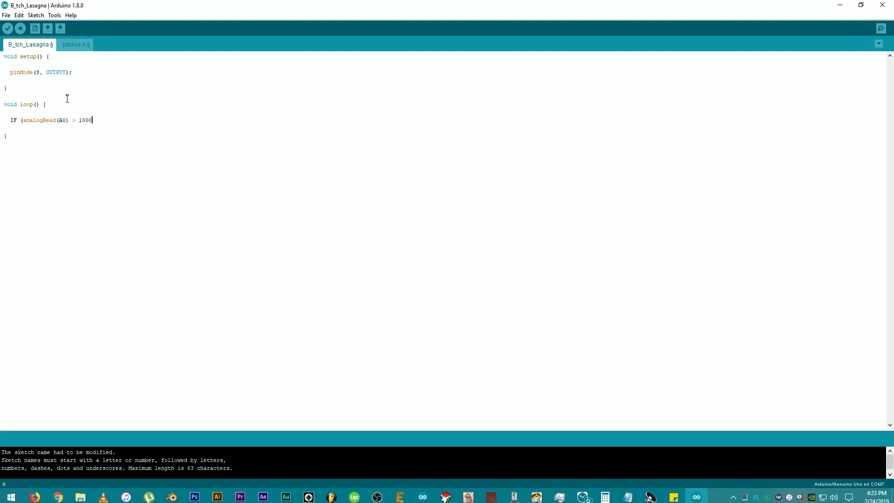
text()  {)
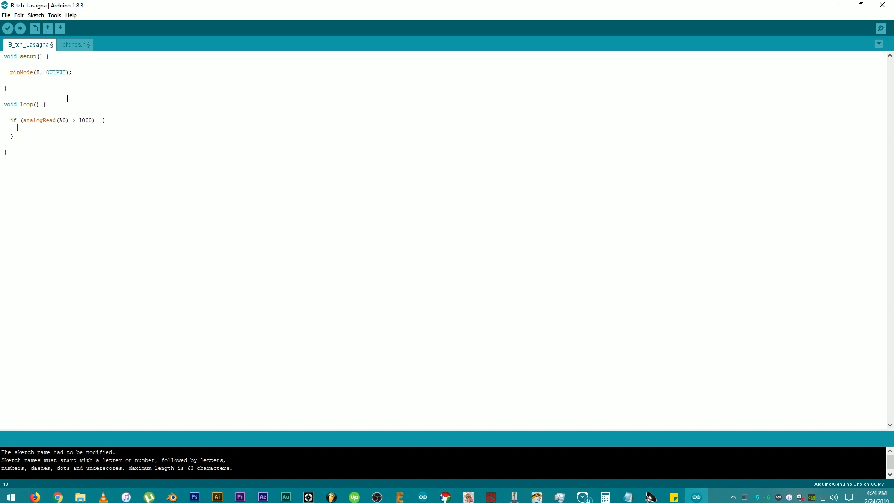
text(tone)
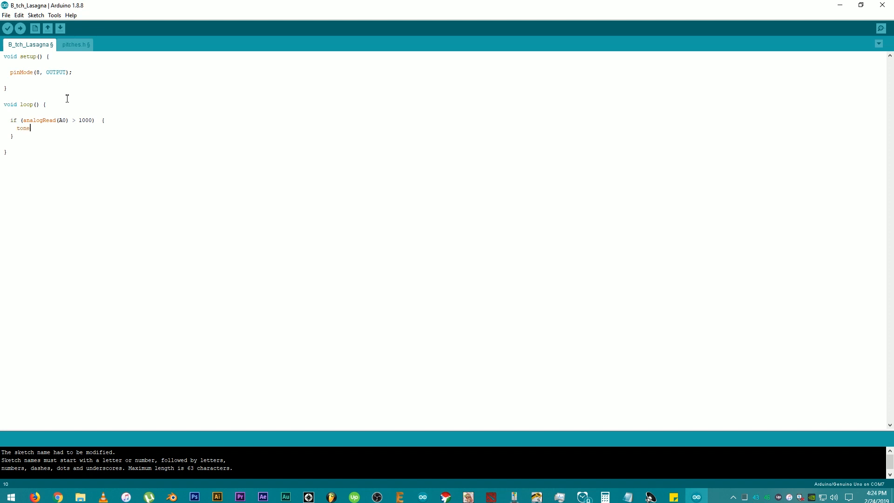
text(()
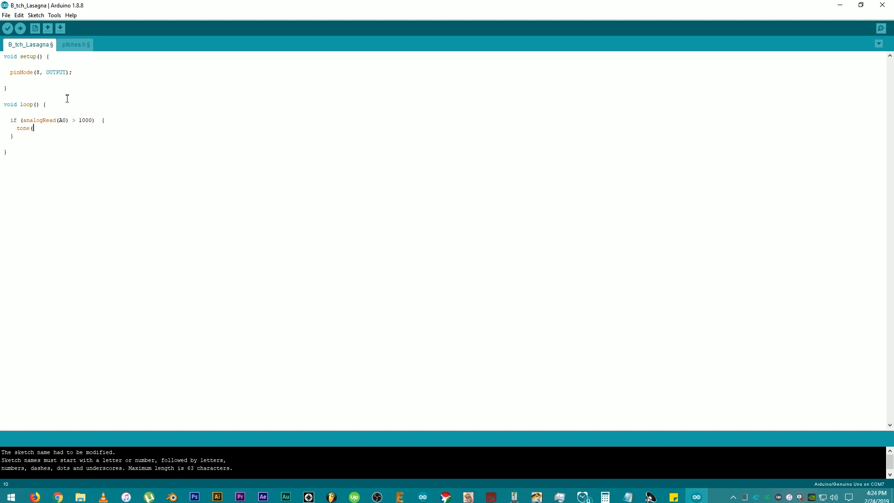
text(8,)
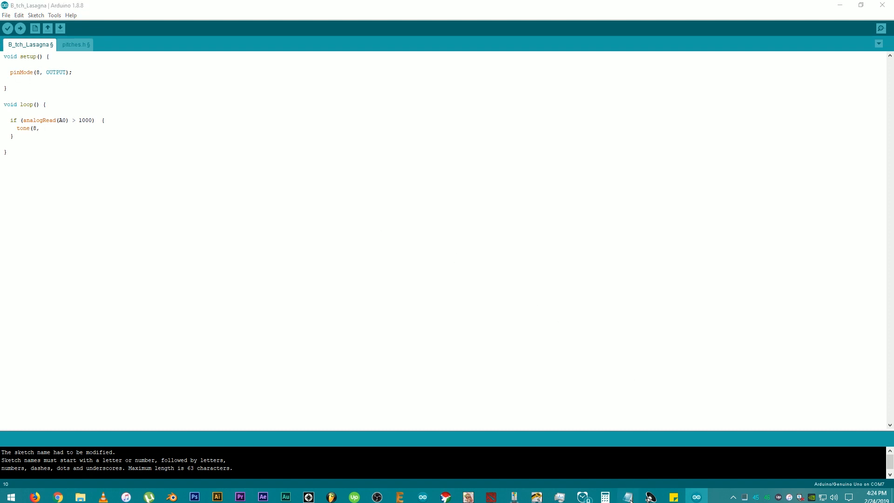
Look up NOTE_FS5 in pitches.h and record its frequency 740 in Notepad.
click(625, 497)
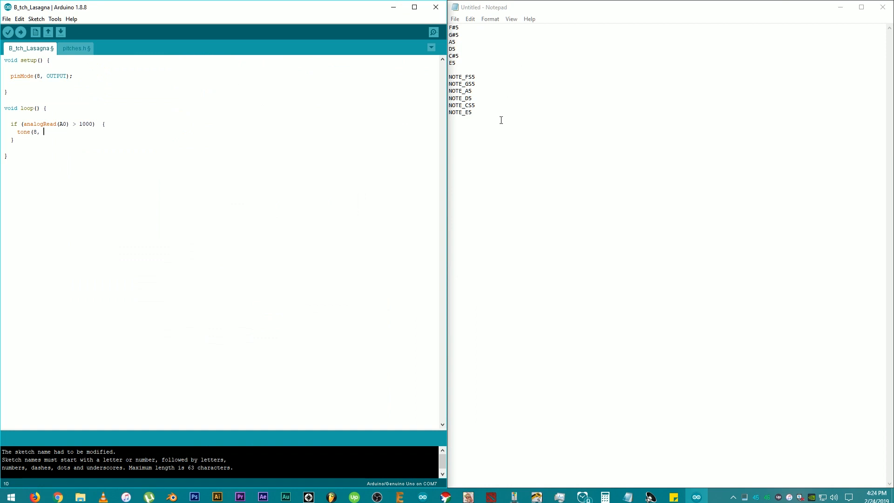
double_click(461, 76)
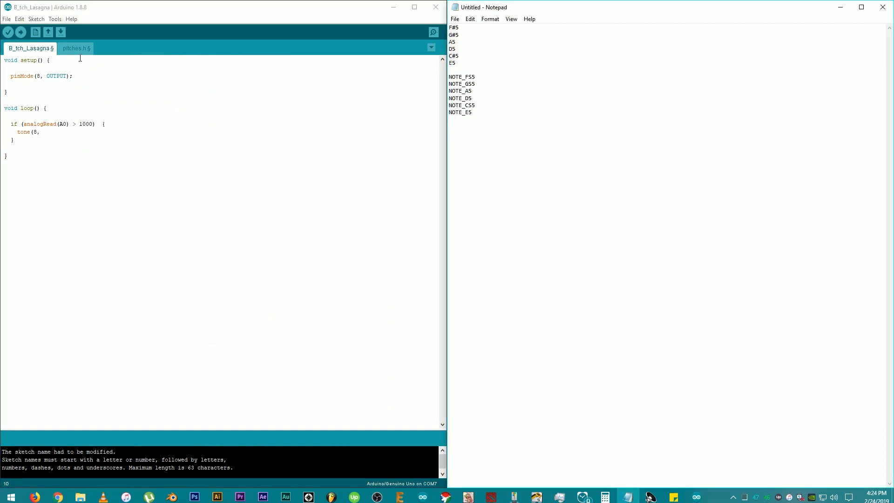
click(74, 48)
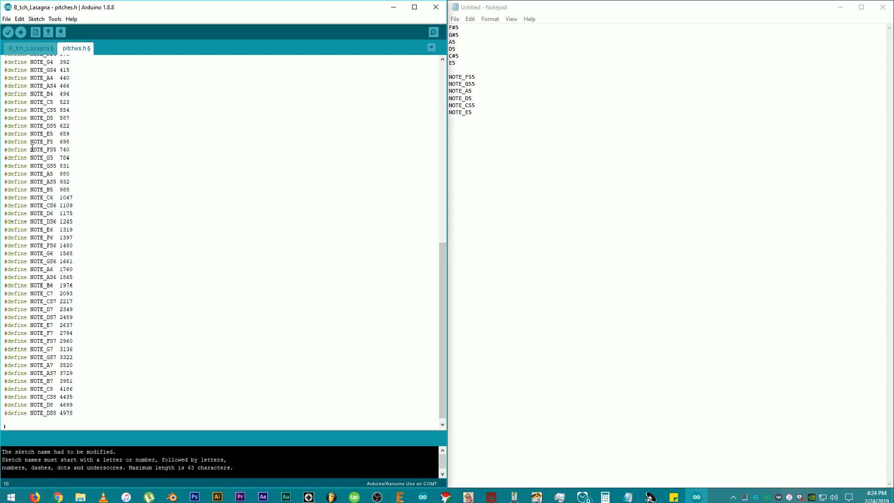
double_click(42, 149)
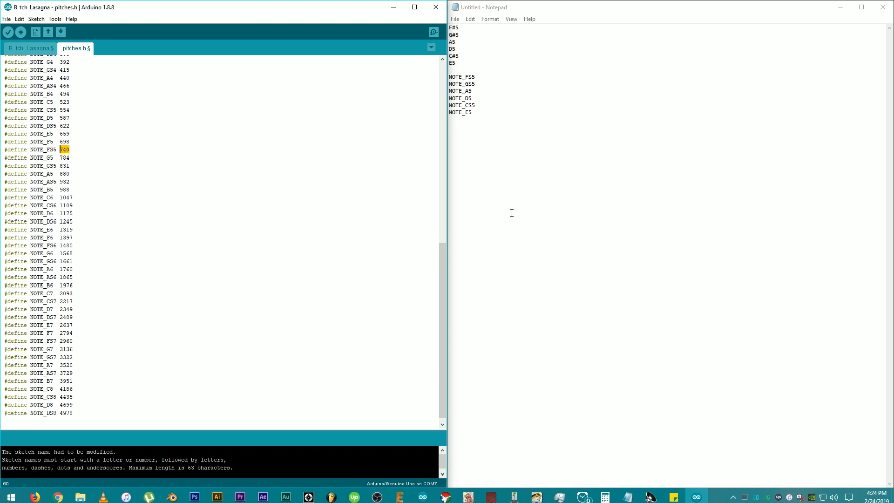
text(740)
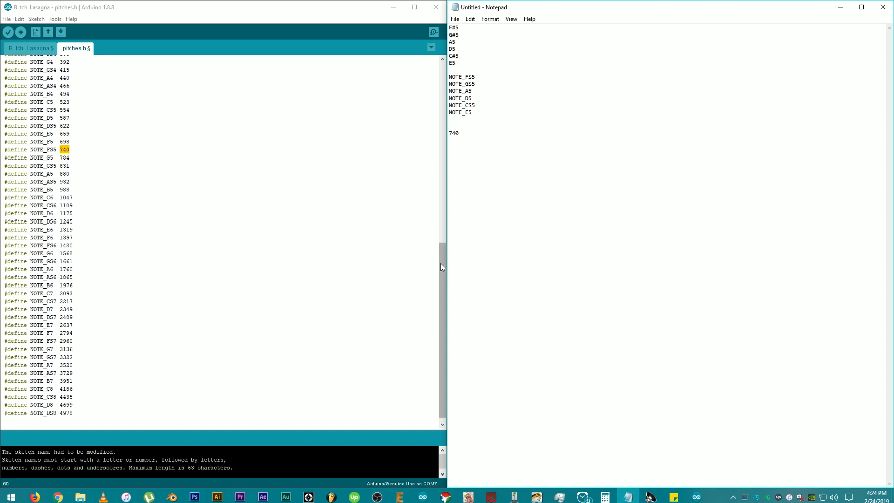
scroll(up, 3)
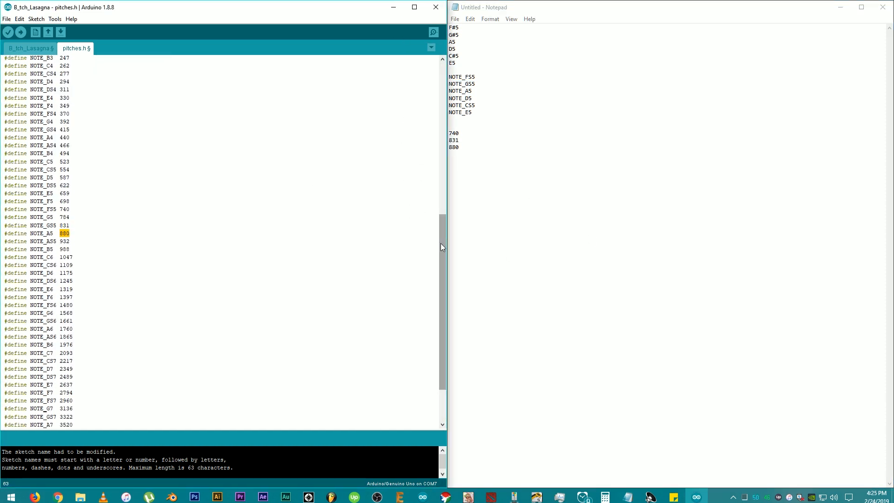
click(28, 48)
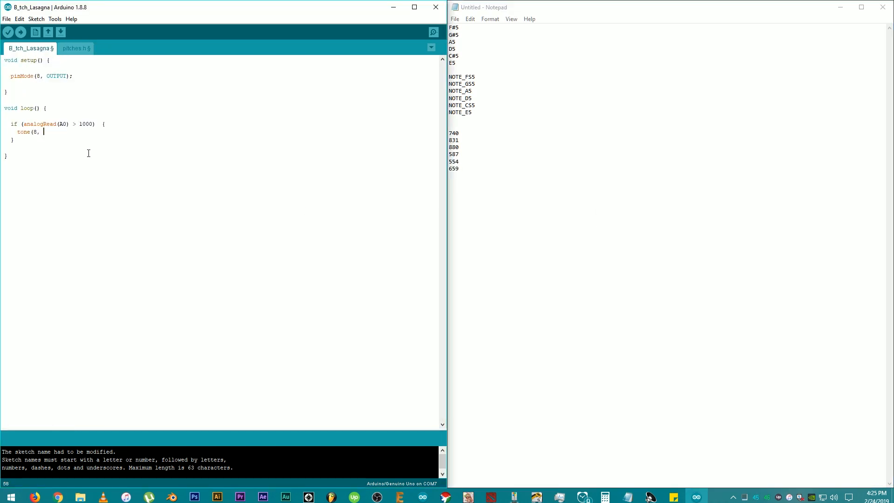
mouse_move(466, 132)
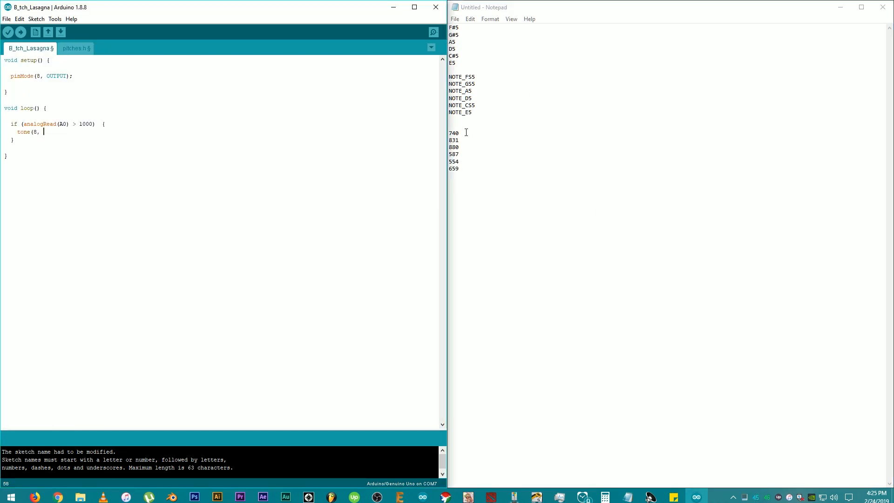
Finish the call as tone(8, 740, 100) followed by a delay(110) line.
double_click(453, 133)
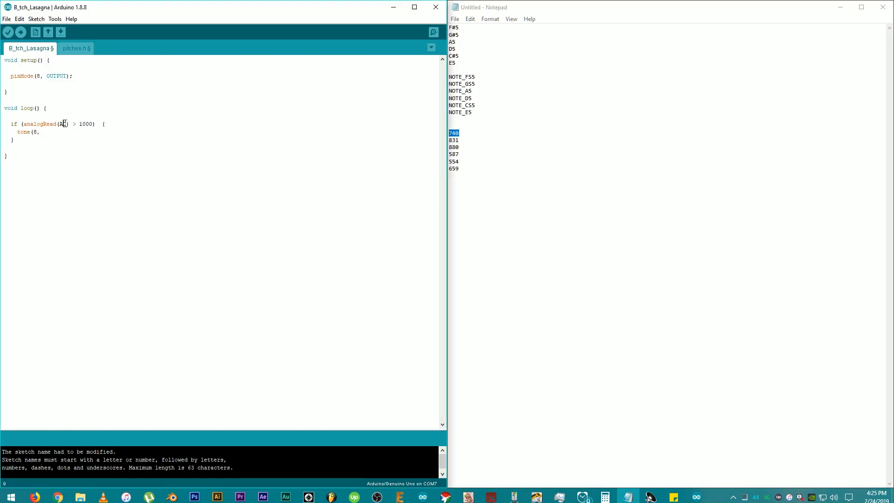
click(455, 133)
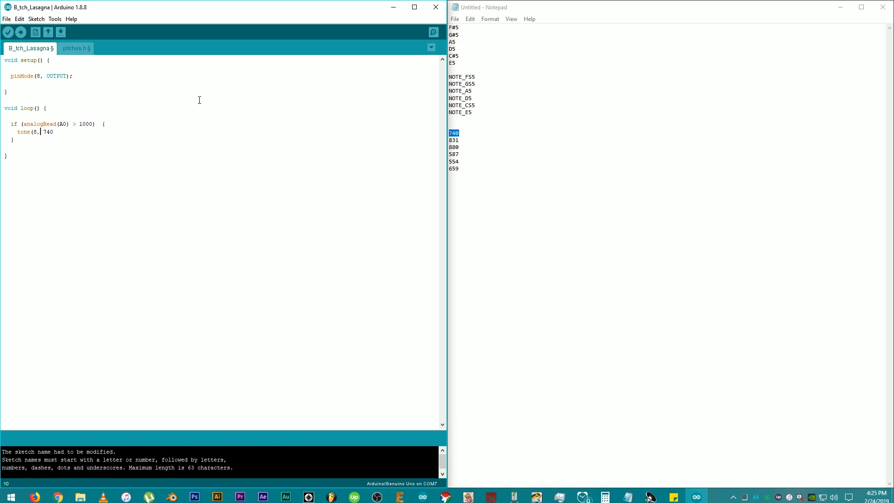
text(,)
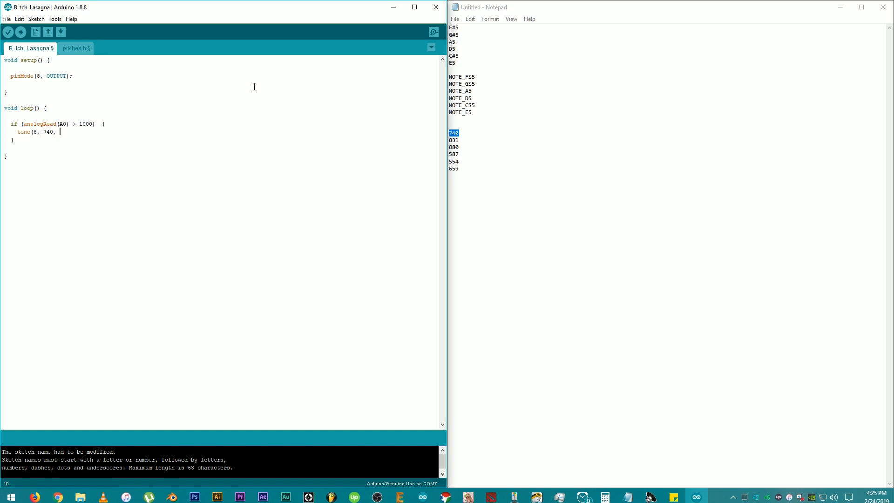
text(100);)
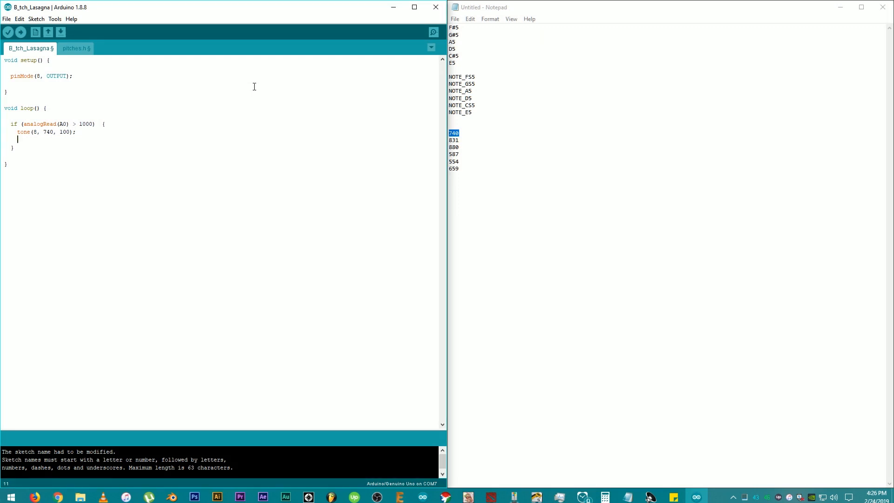
text(delay)
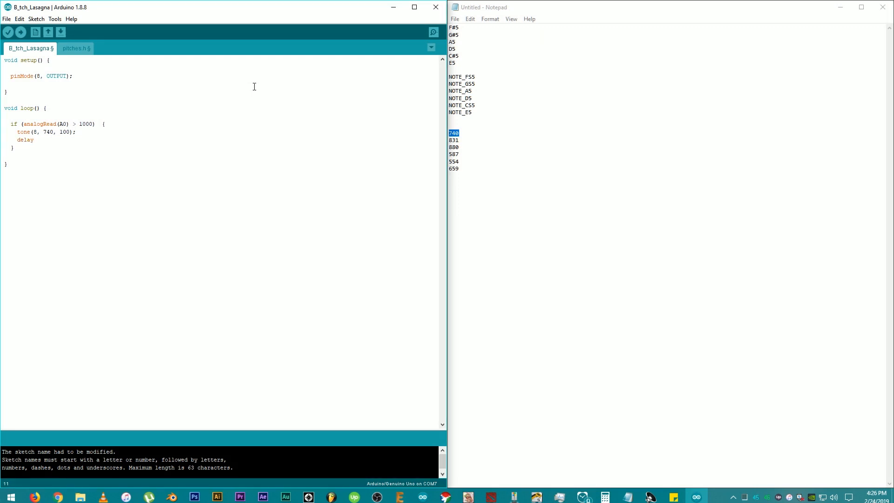
text((110);)
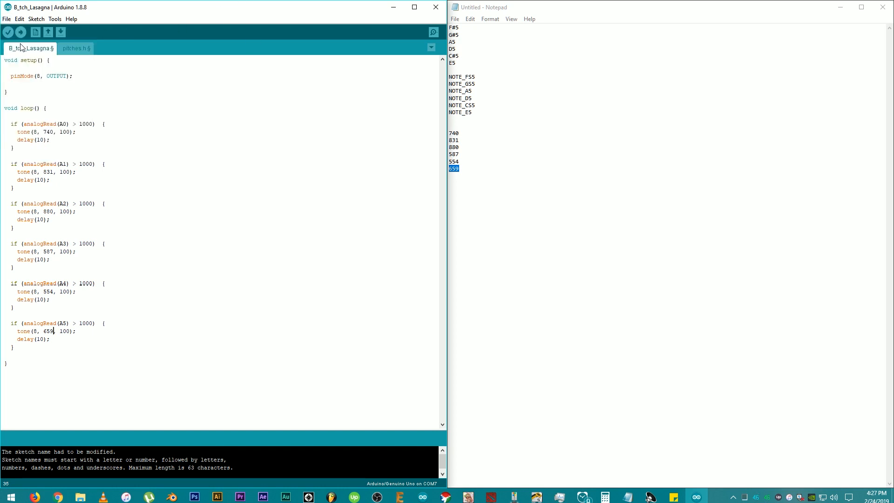
Verify the sketch, minimize Notepad and maximize the Arduino IDE window.
click(8, 32)
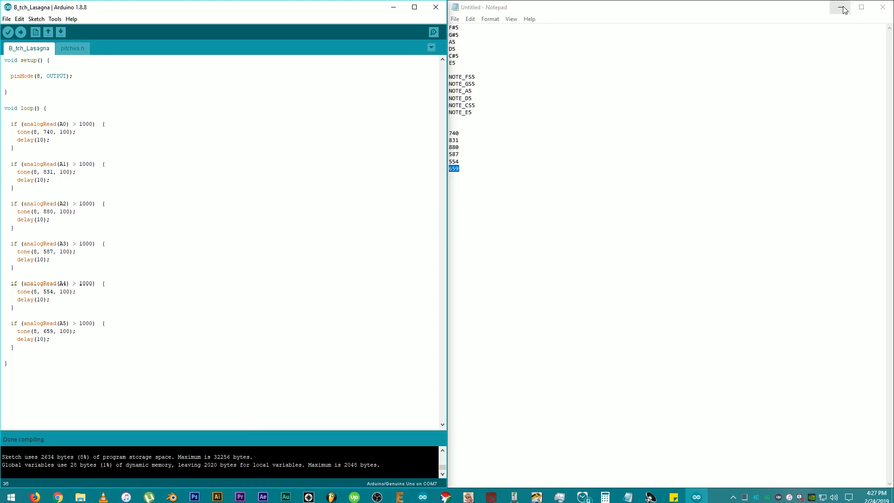
click(883, 7)
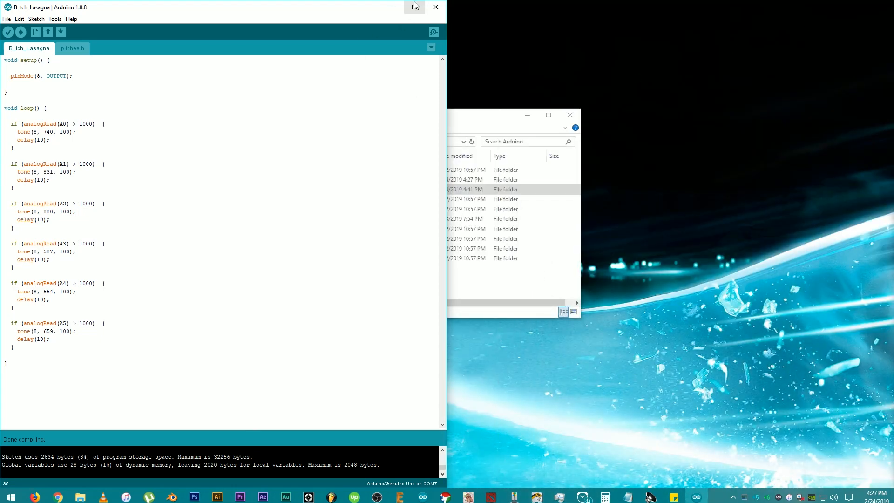
click(414, 7)
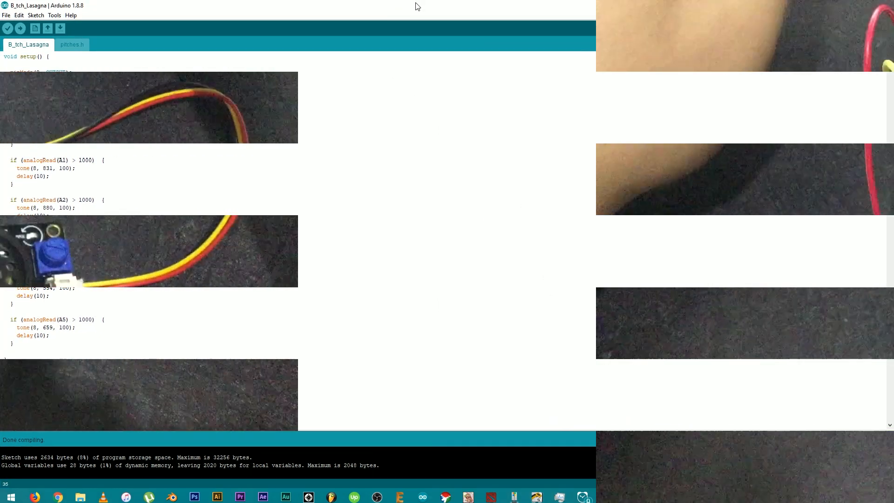